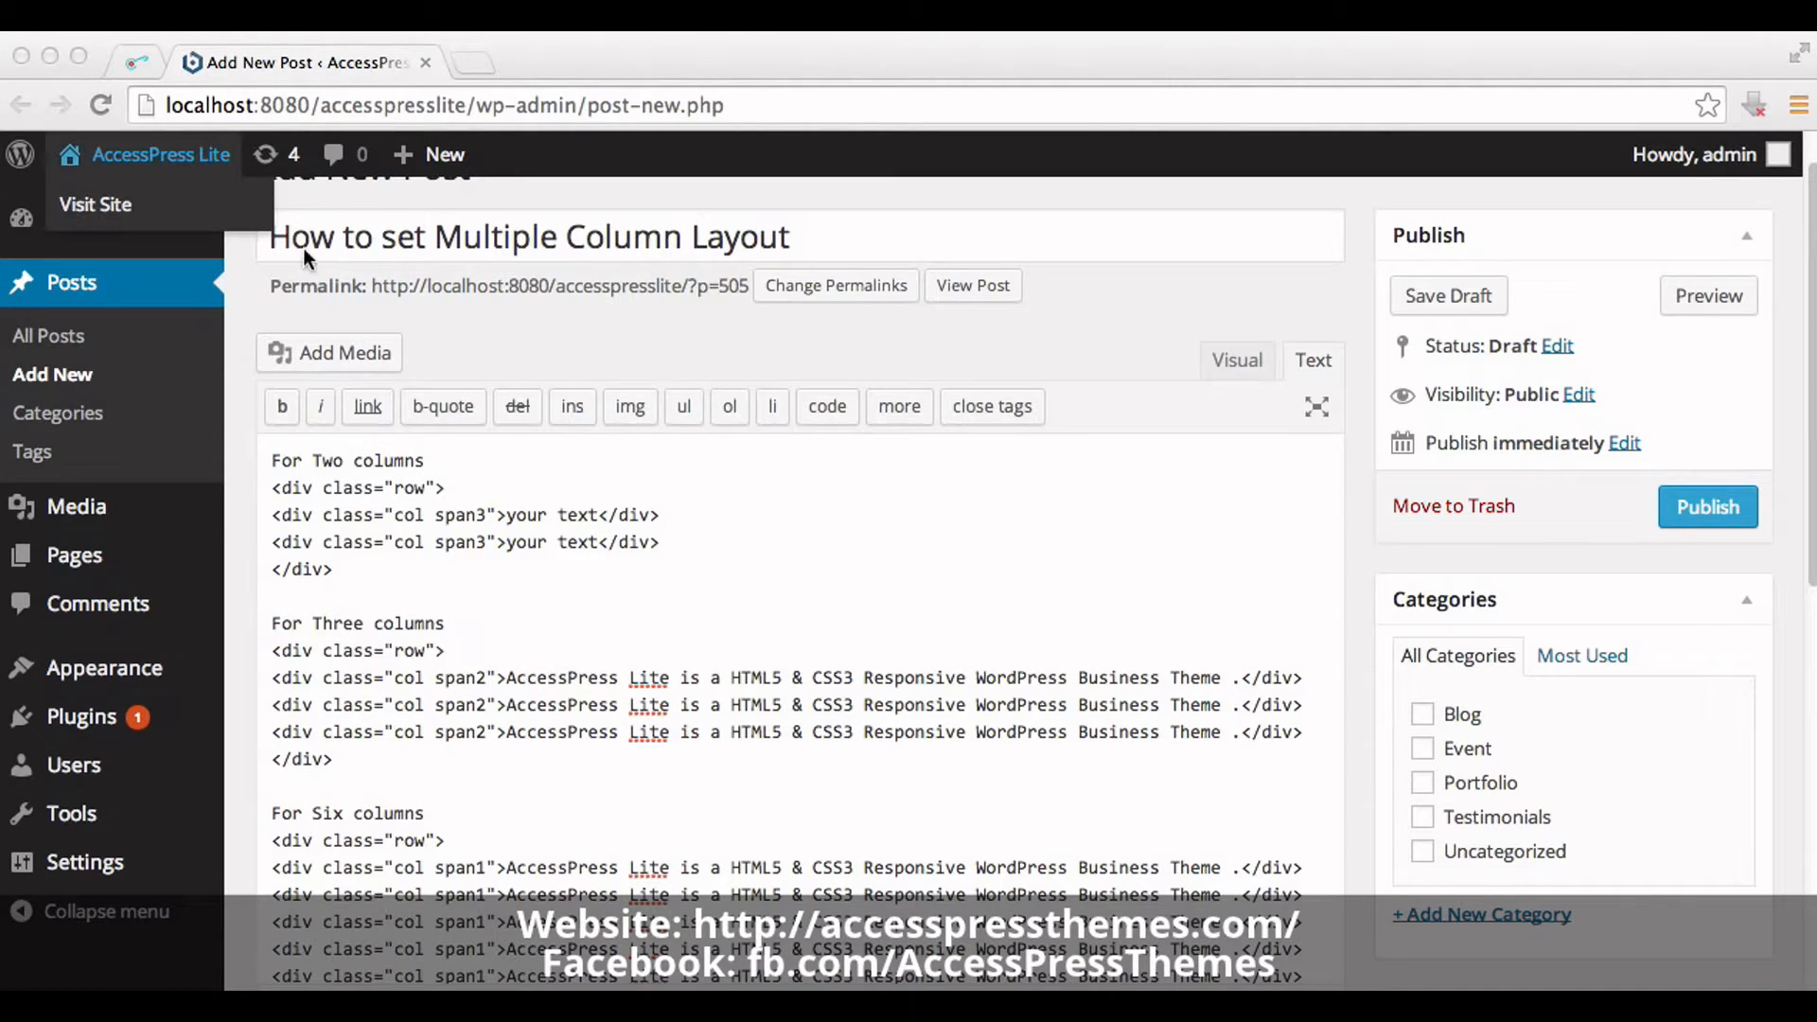
mouse_move(775, 269)
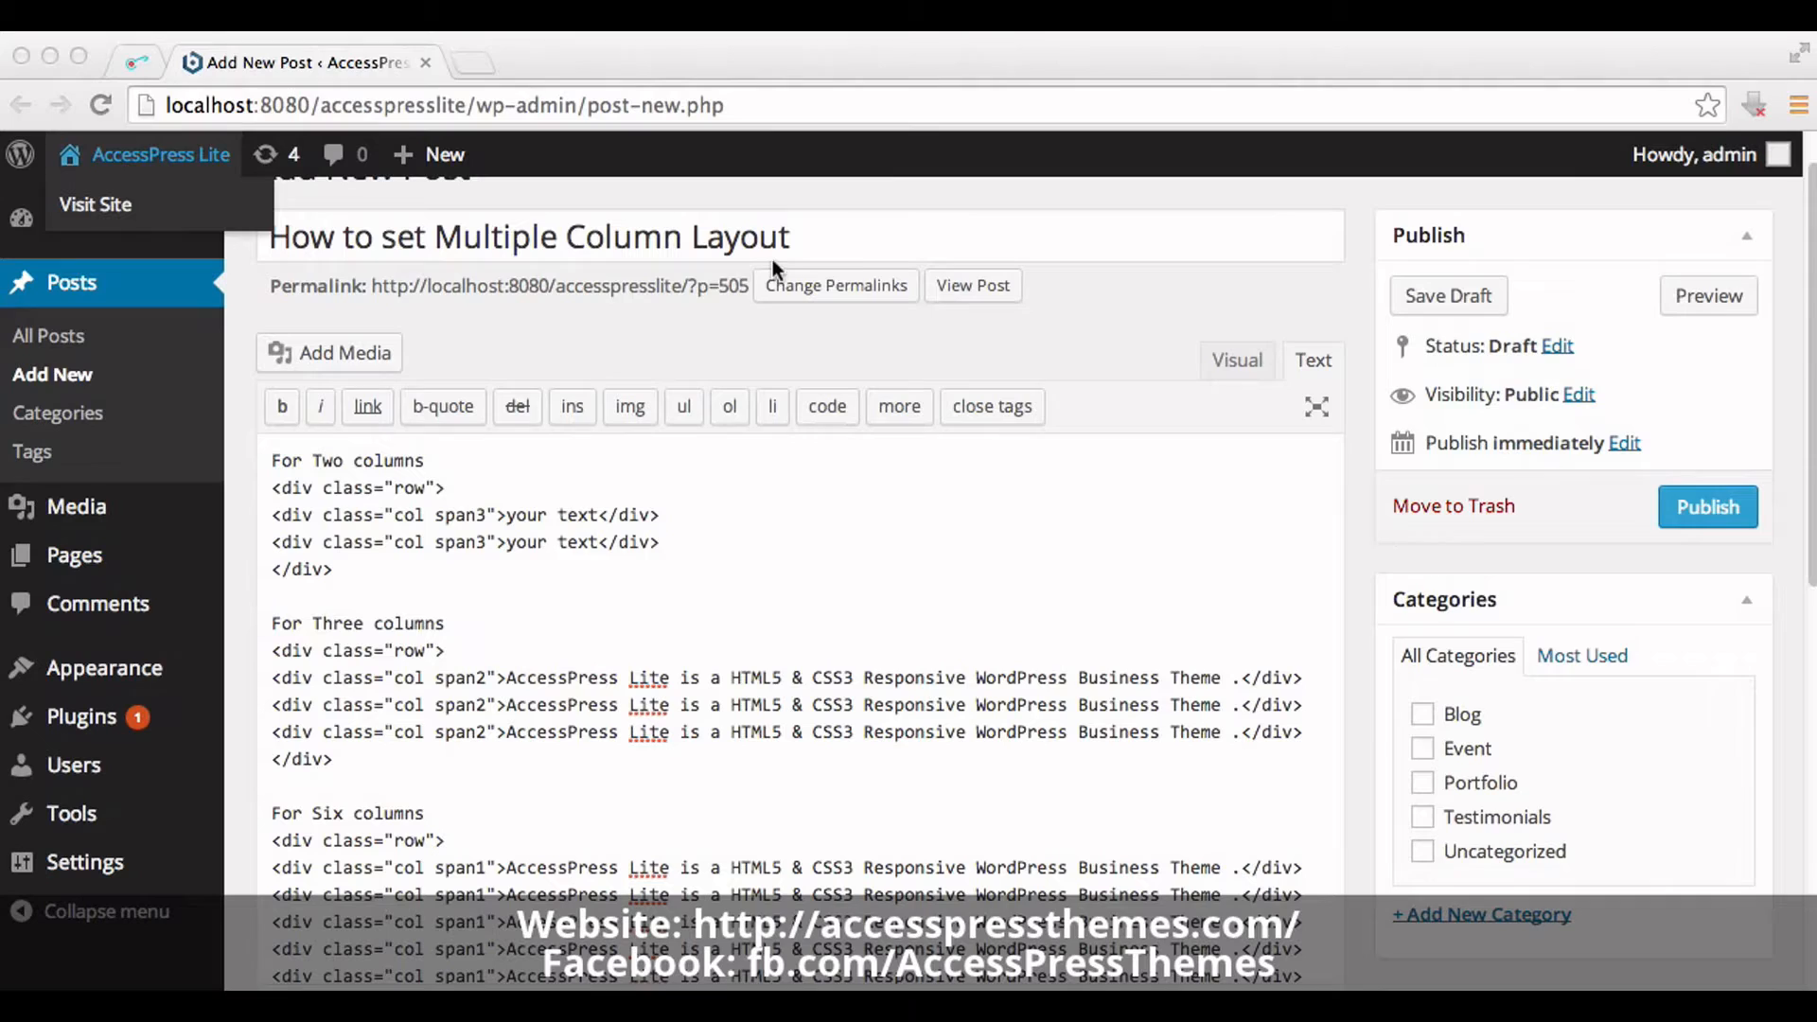
mouse_move(858, 261)
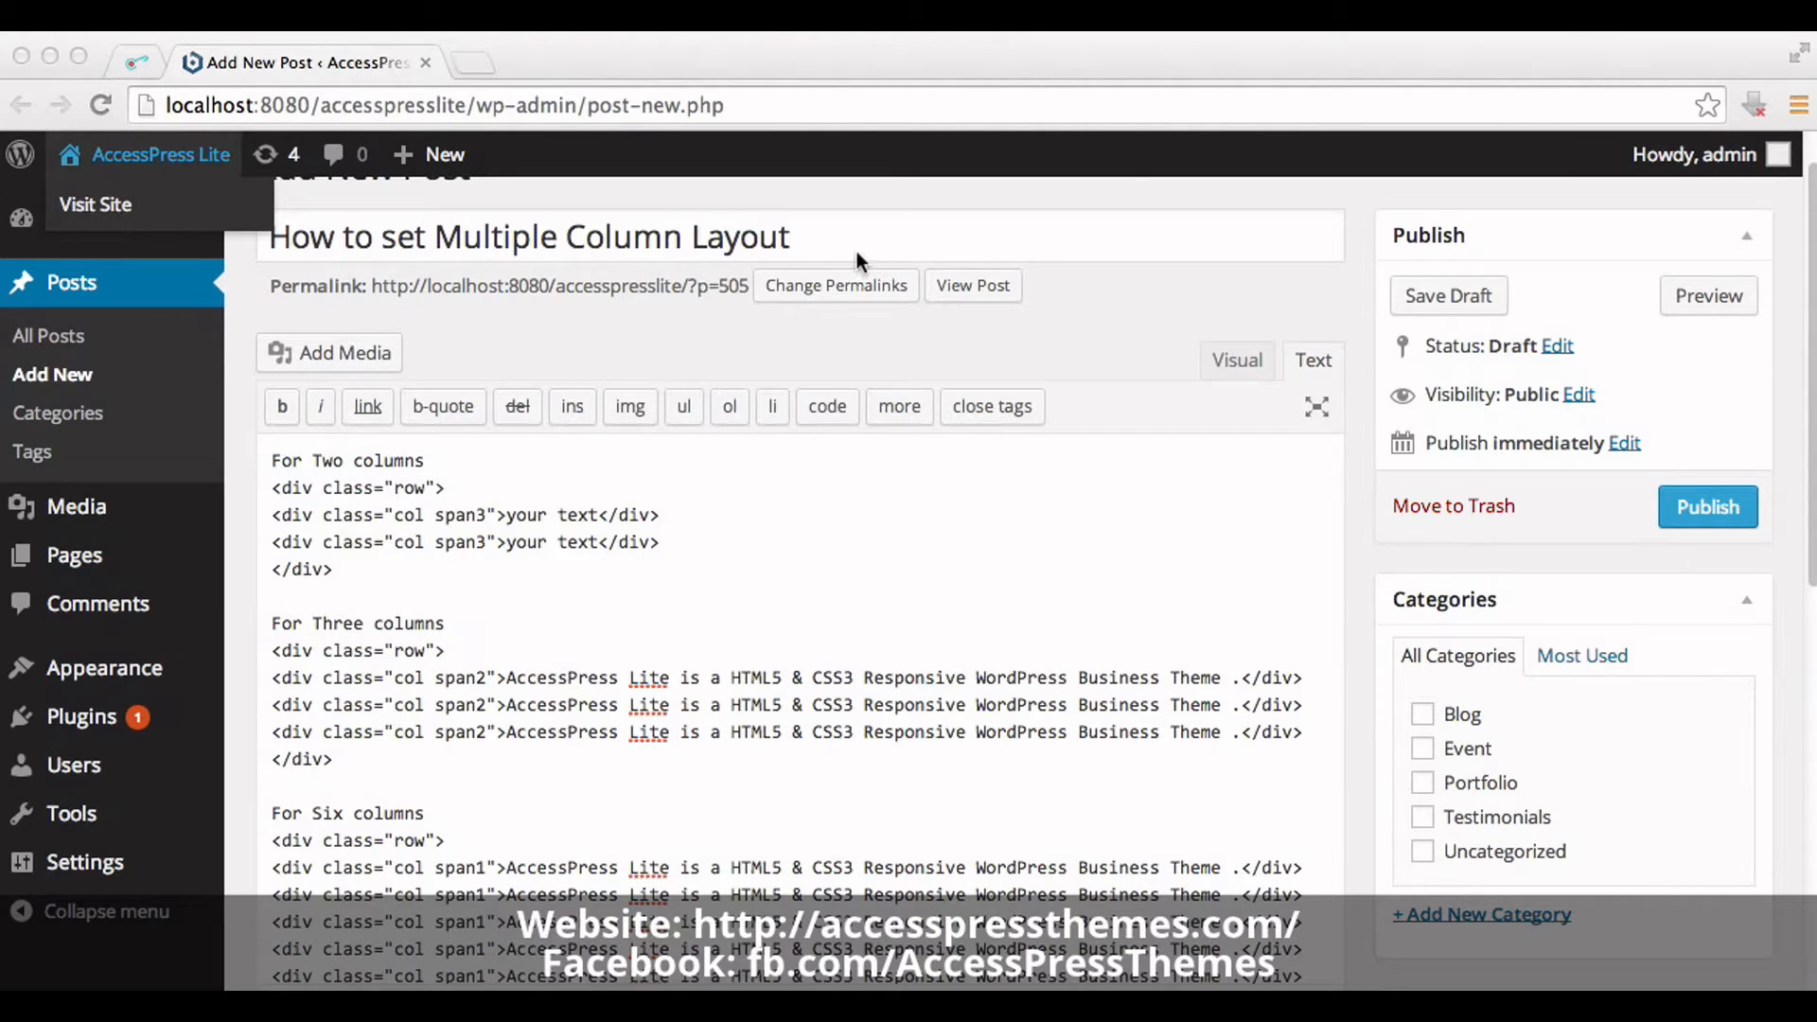
mouse_move(169, 301)
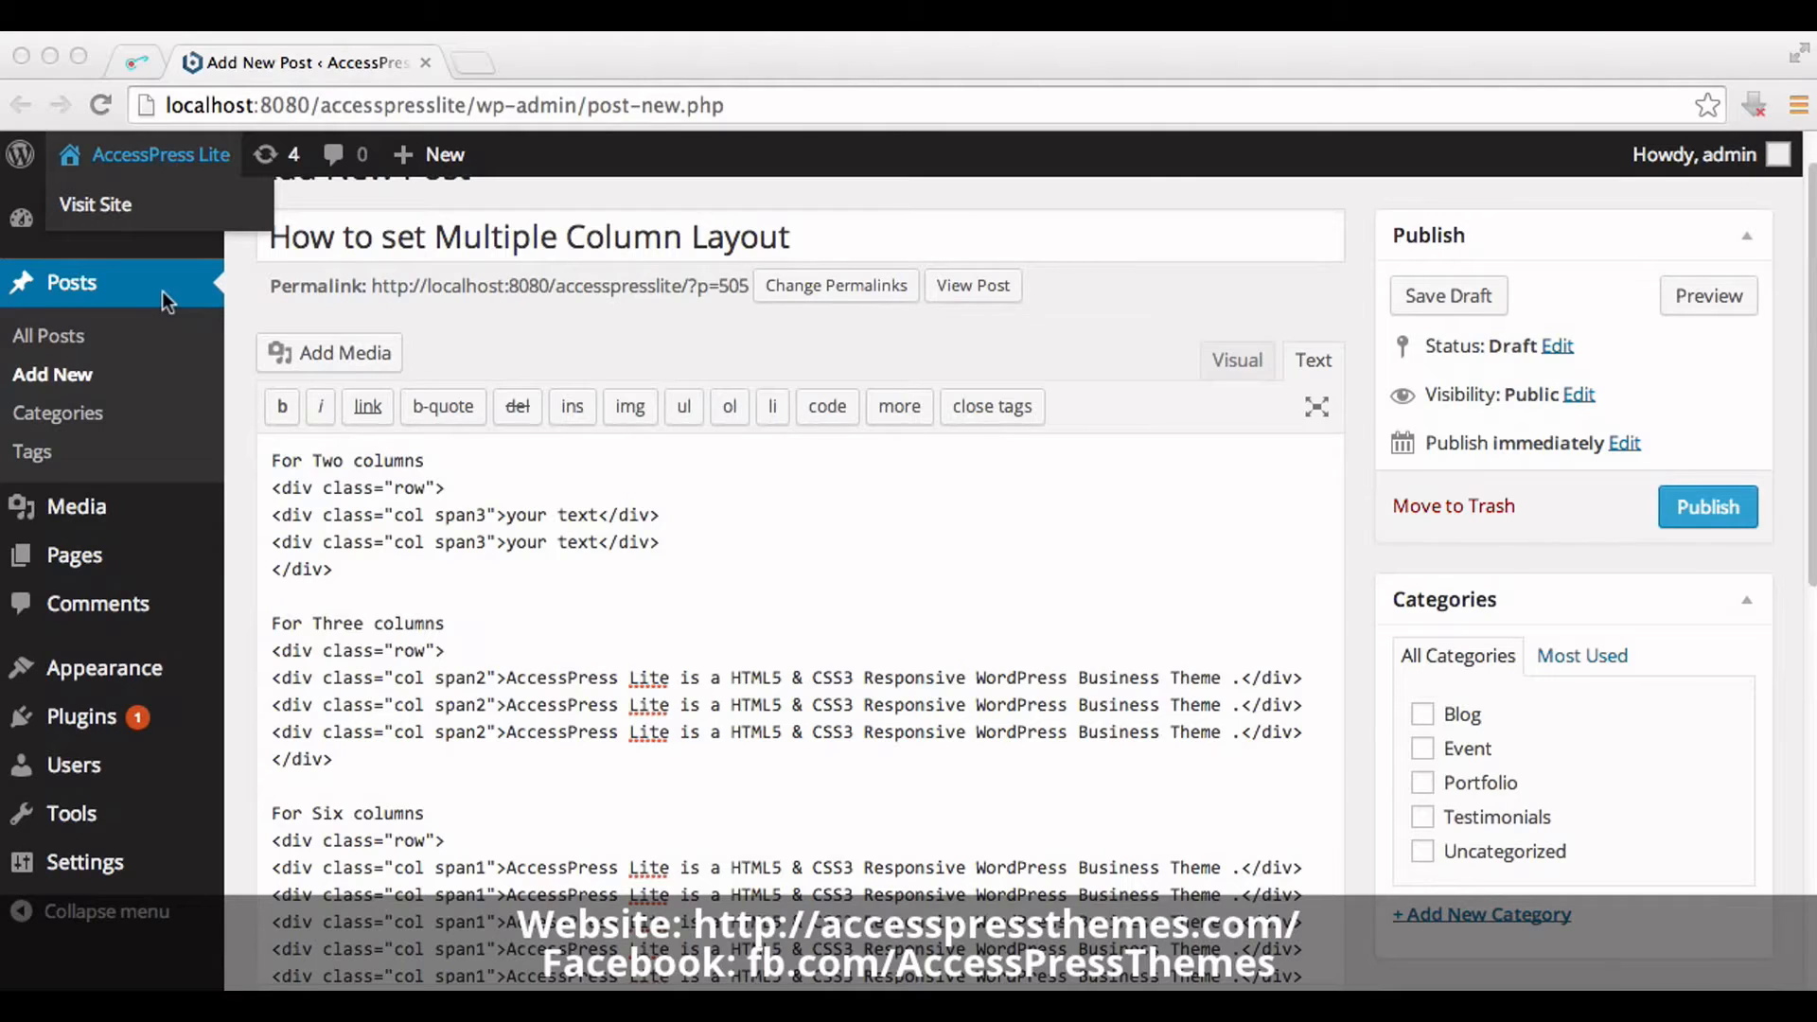
mouse_move(340, 386)
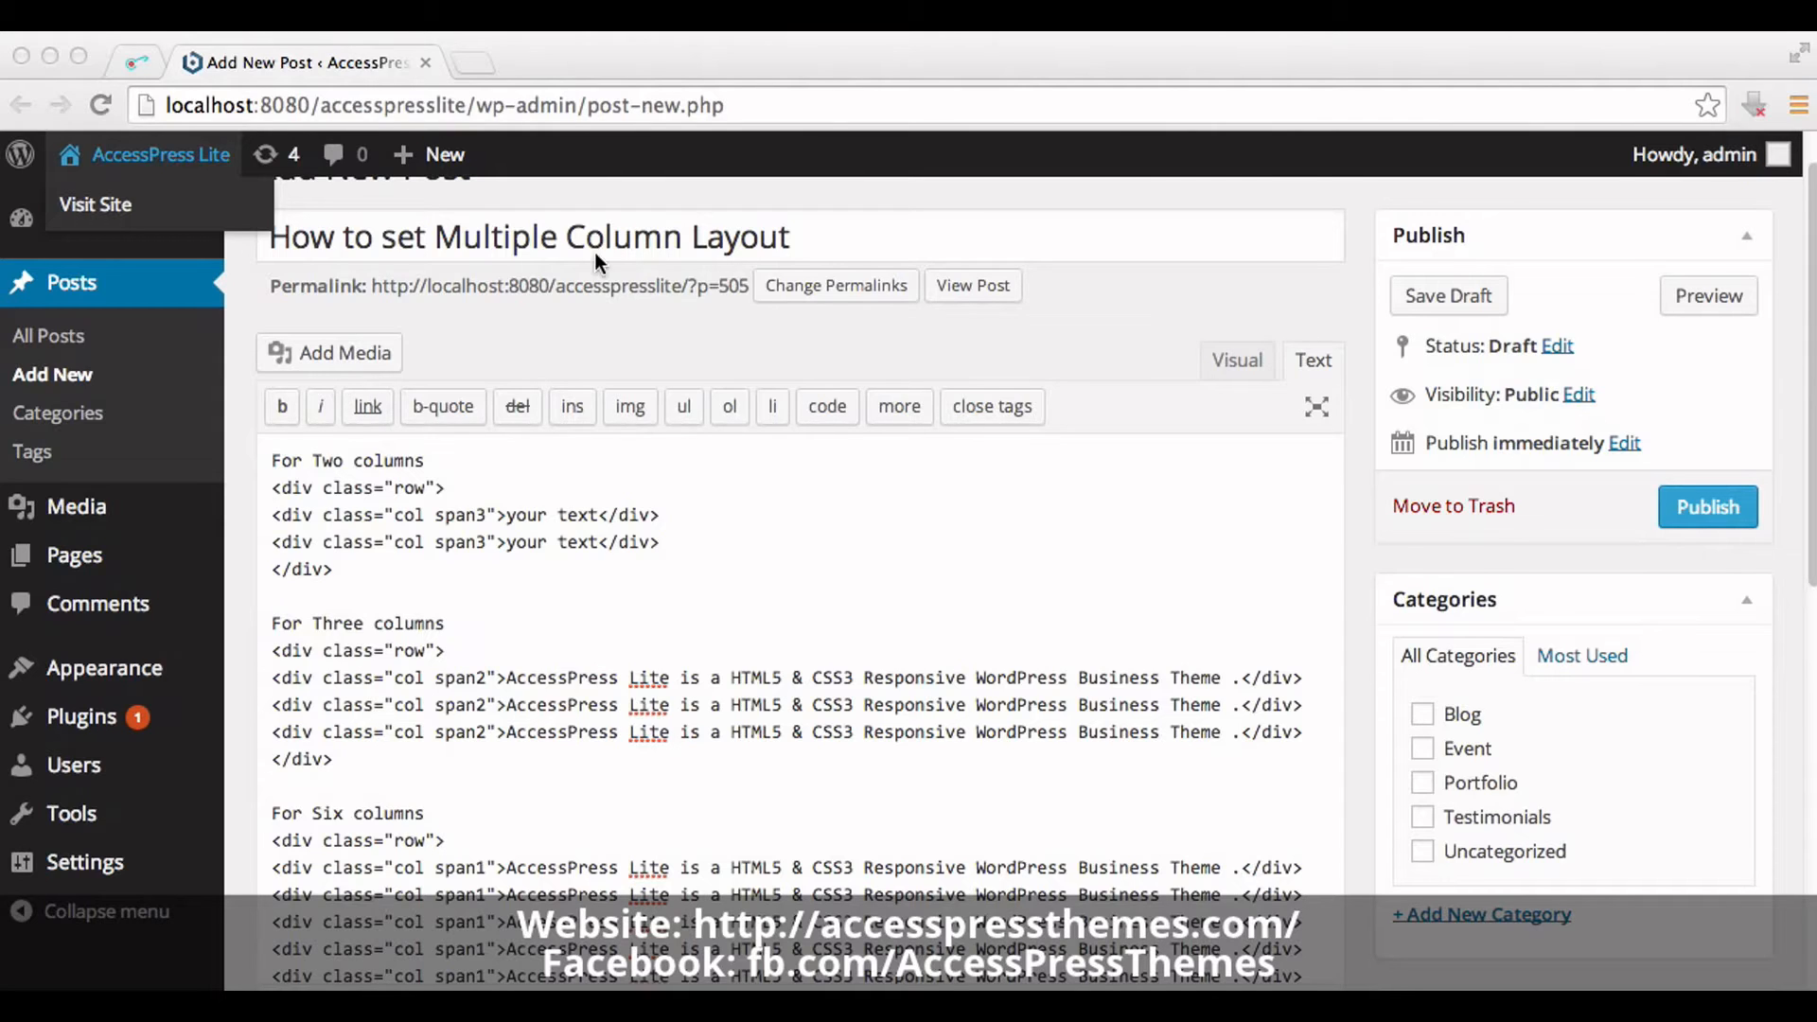
mouse_move(310, 500)
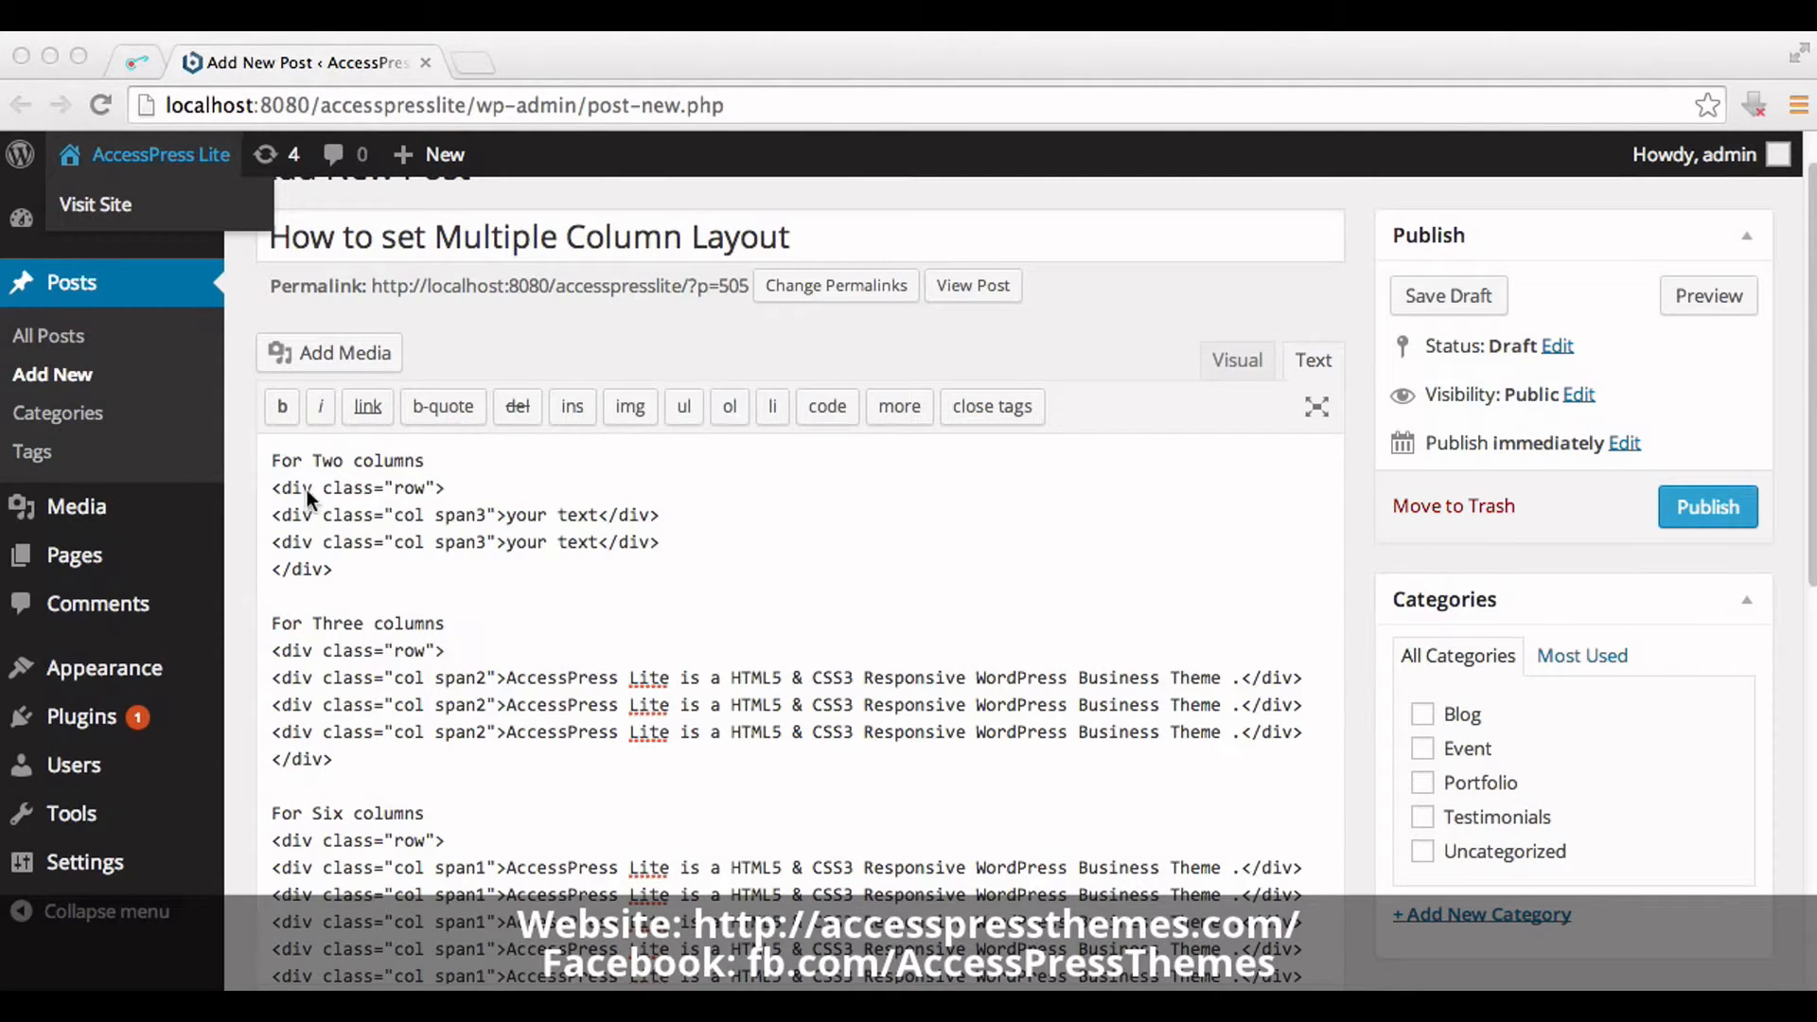
mouse_move(368, 634)
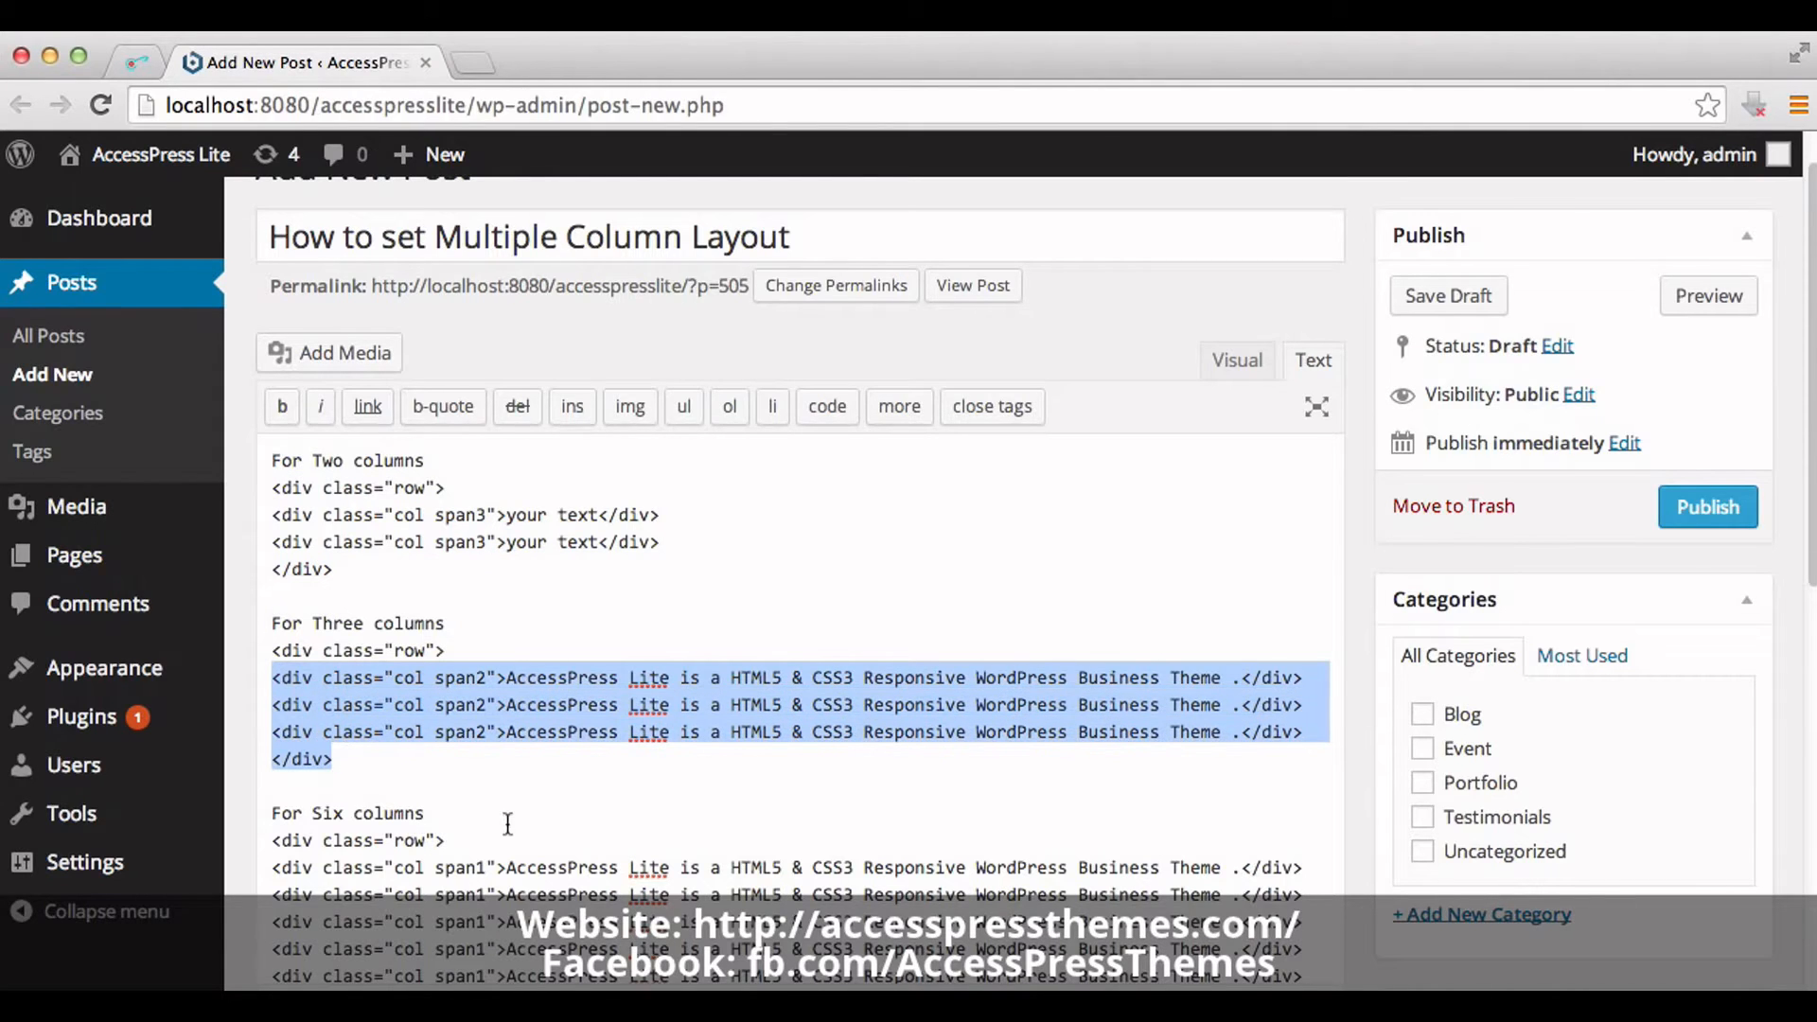
Step: Scroll through the accesspressthemes.com column instructions, then return to the Add New Post tab
scroll("down", 3)
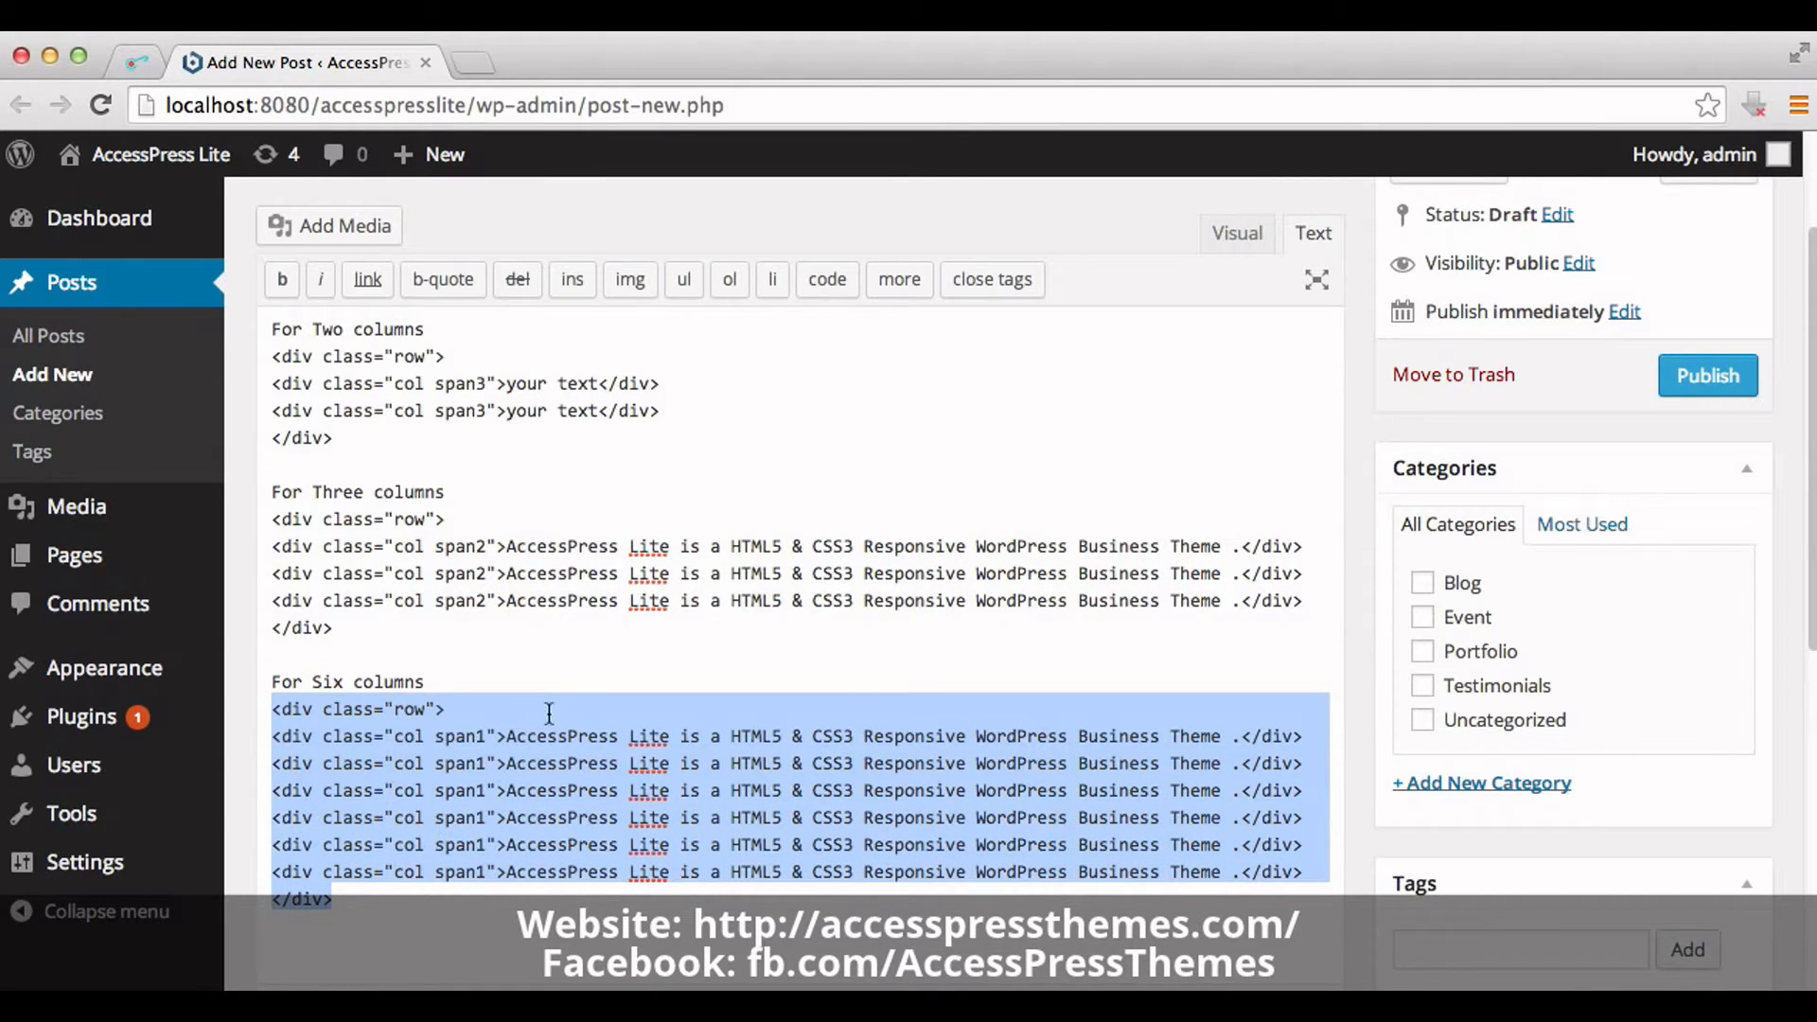
left_click(706, 479)
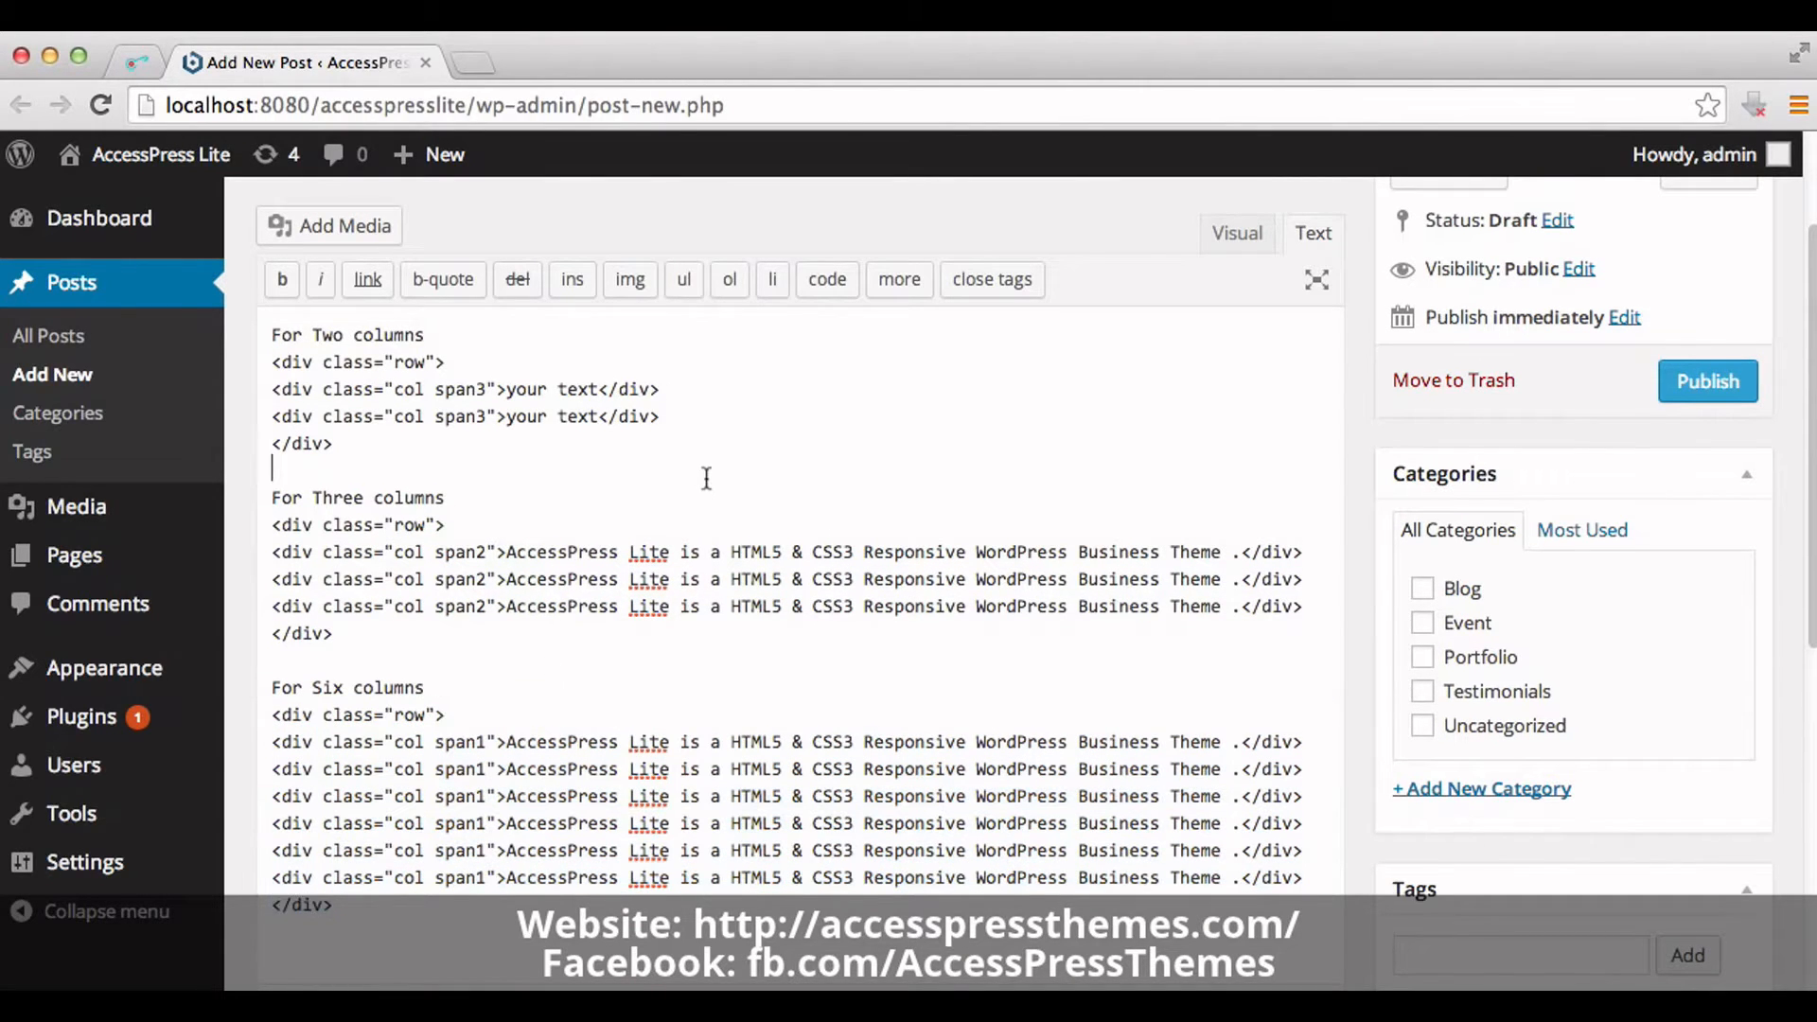
scroll("up", 3)
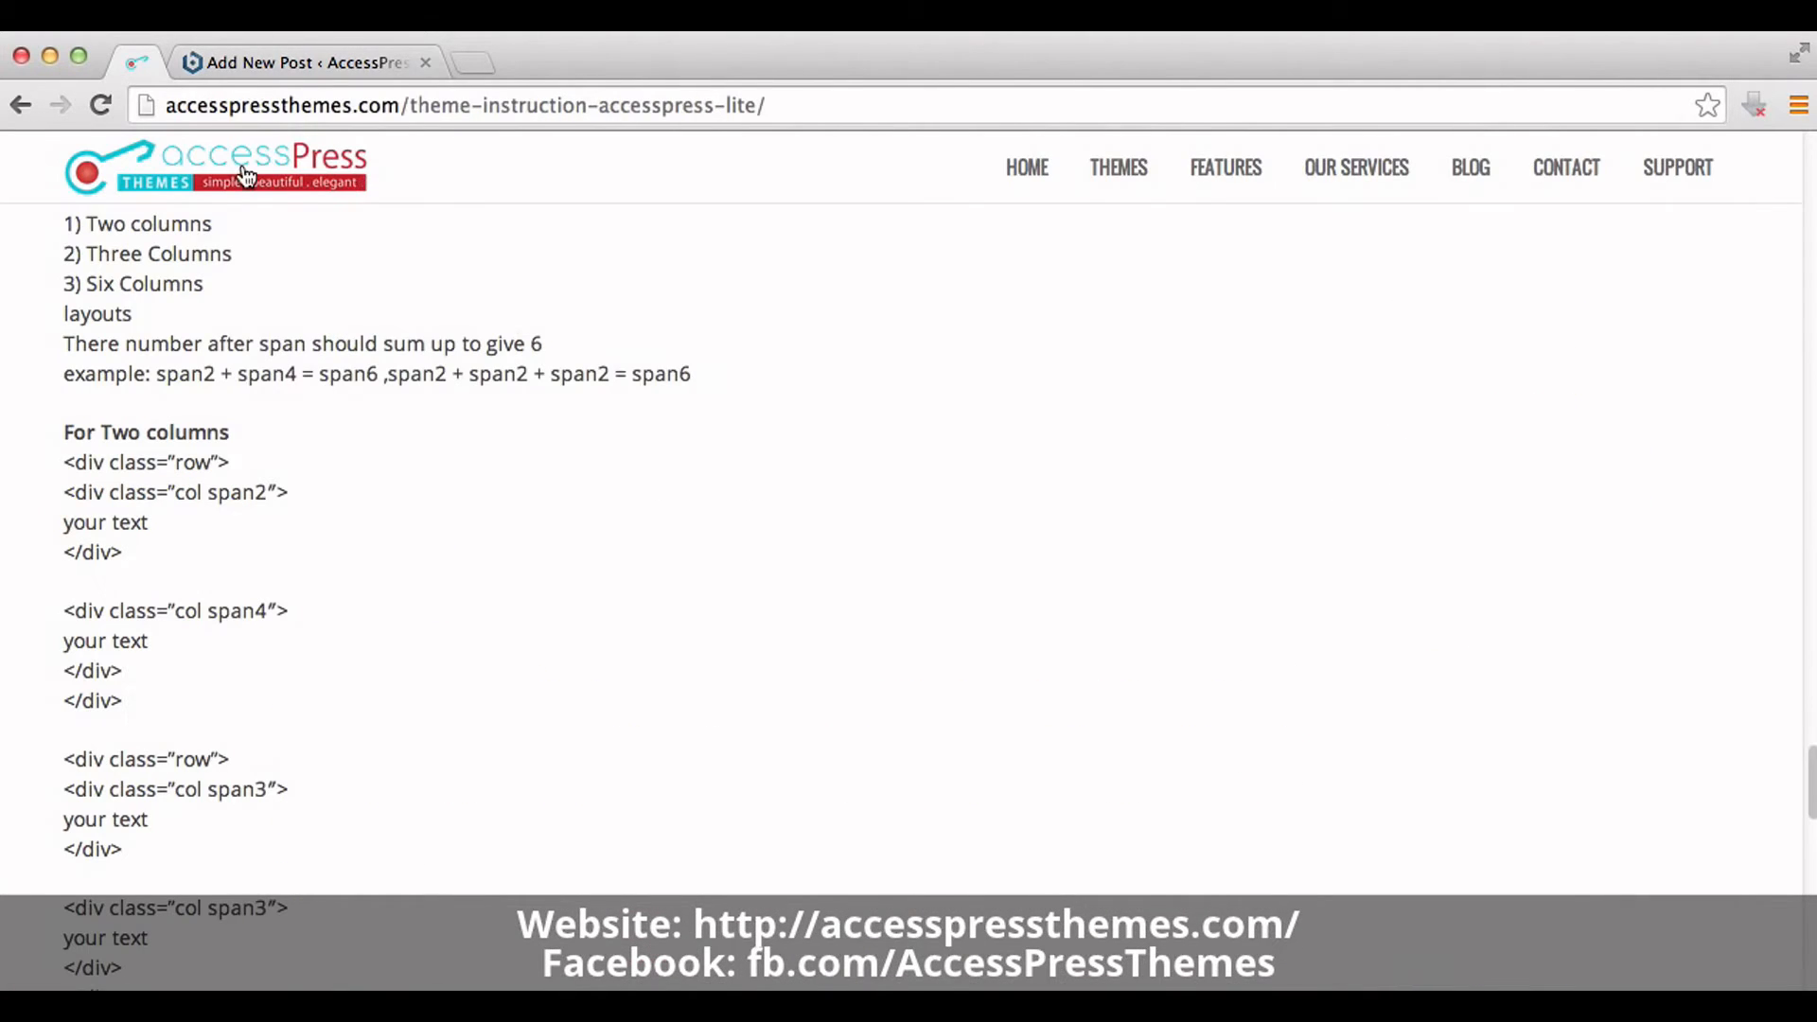
mouse_move(255, 91)
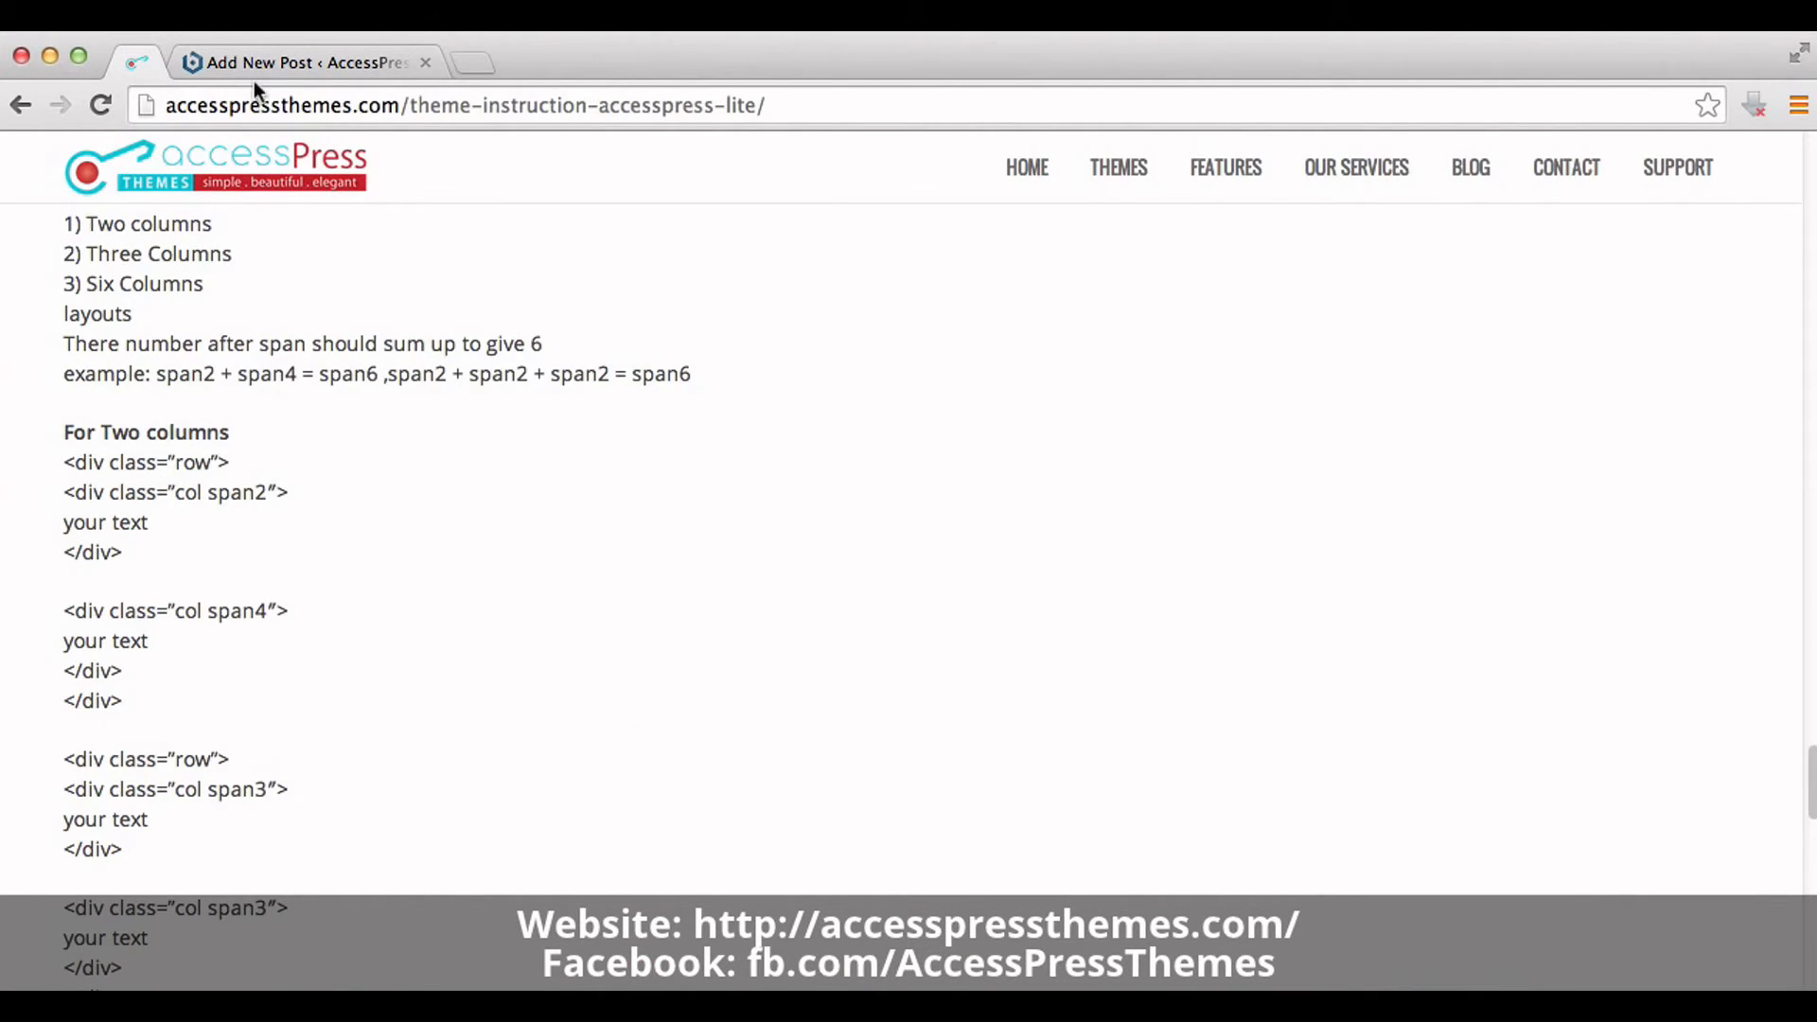
left_click(301, 62)
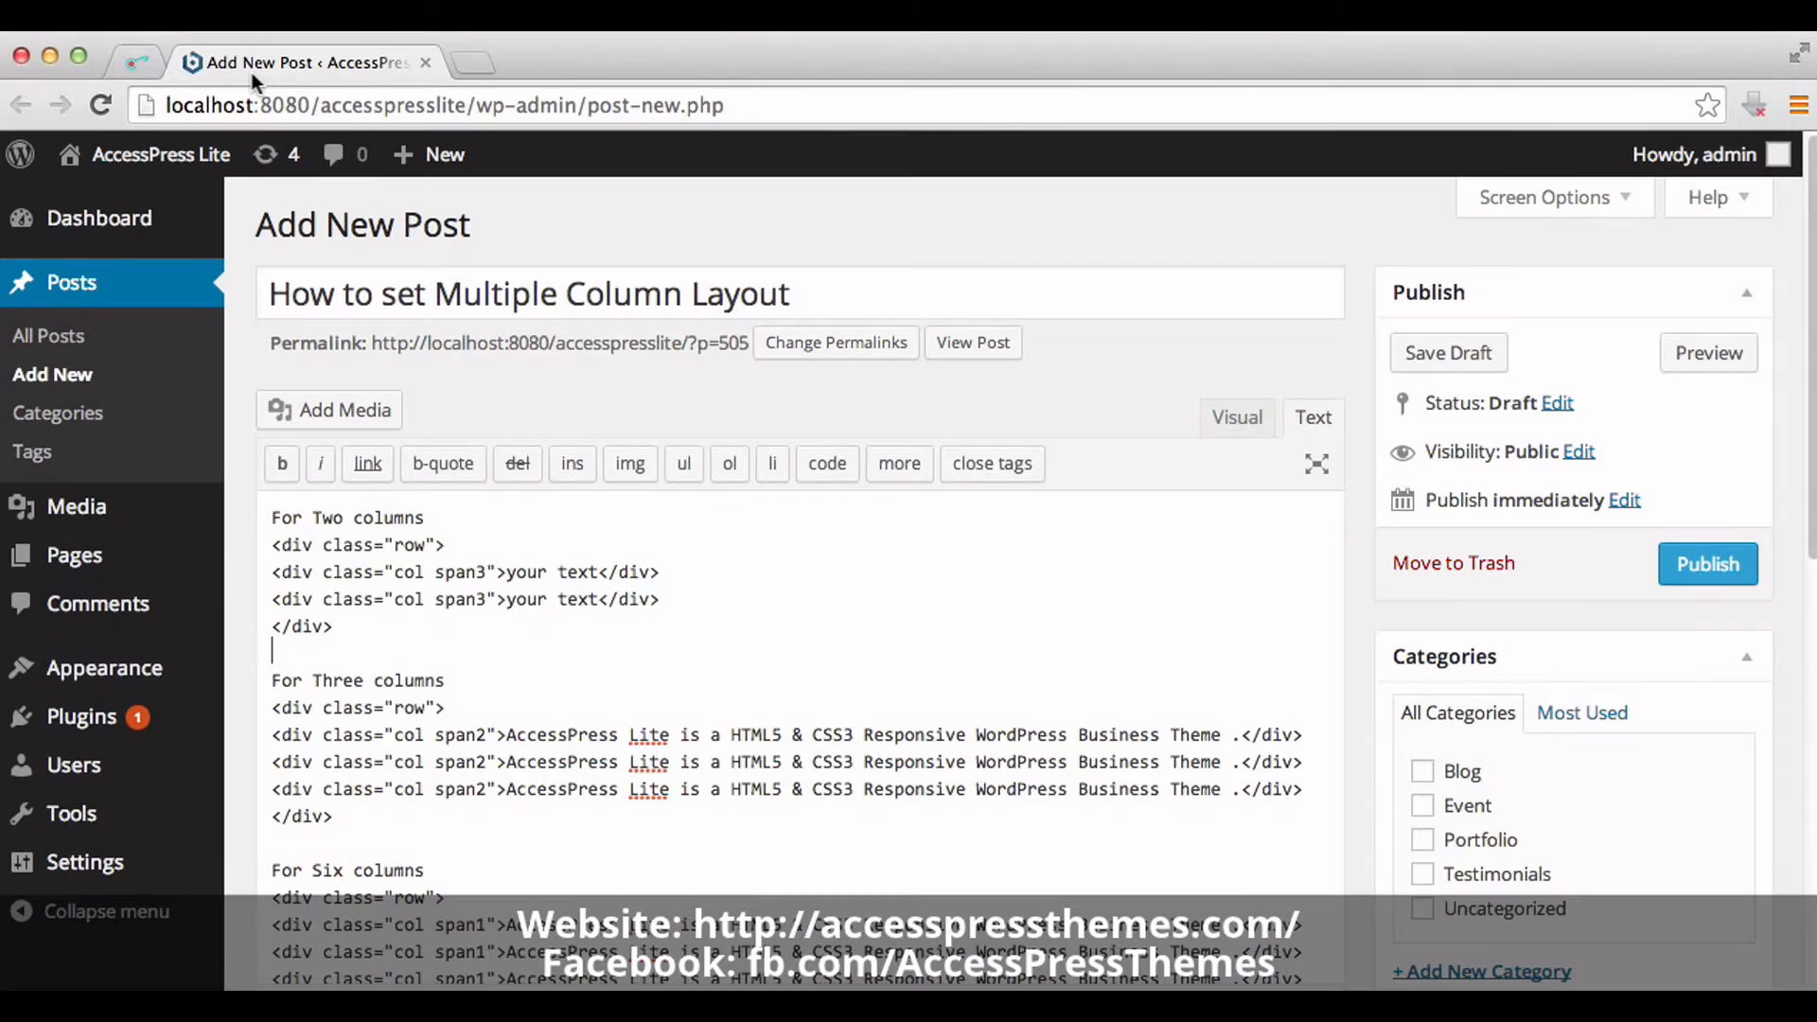
mouse_move(371, 579)
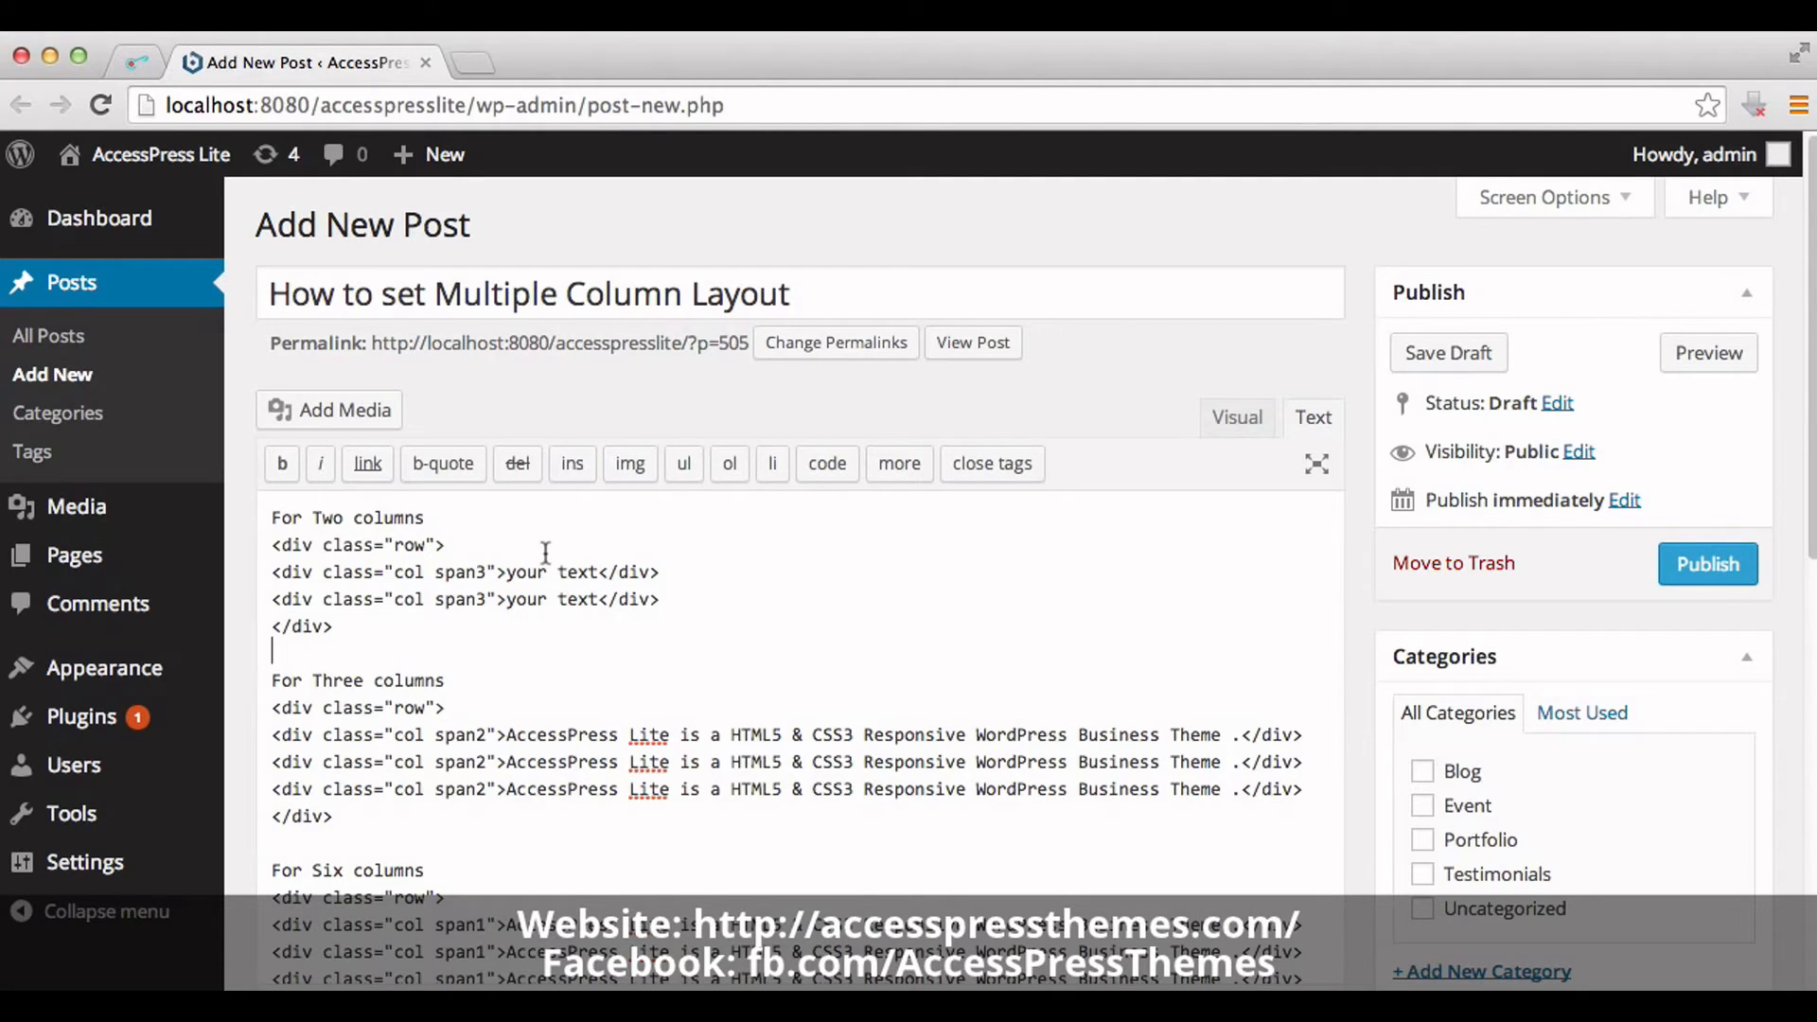
mouse_move(307, 566)
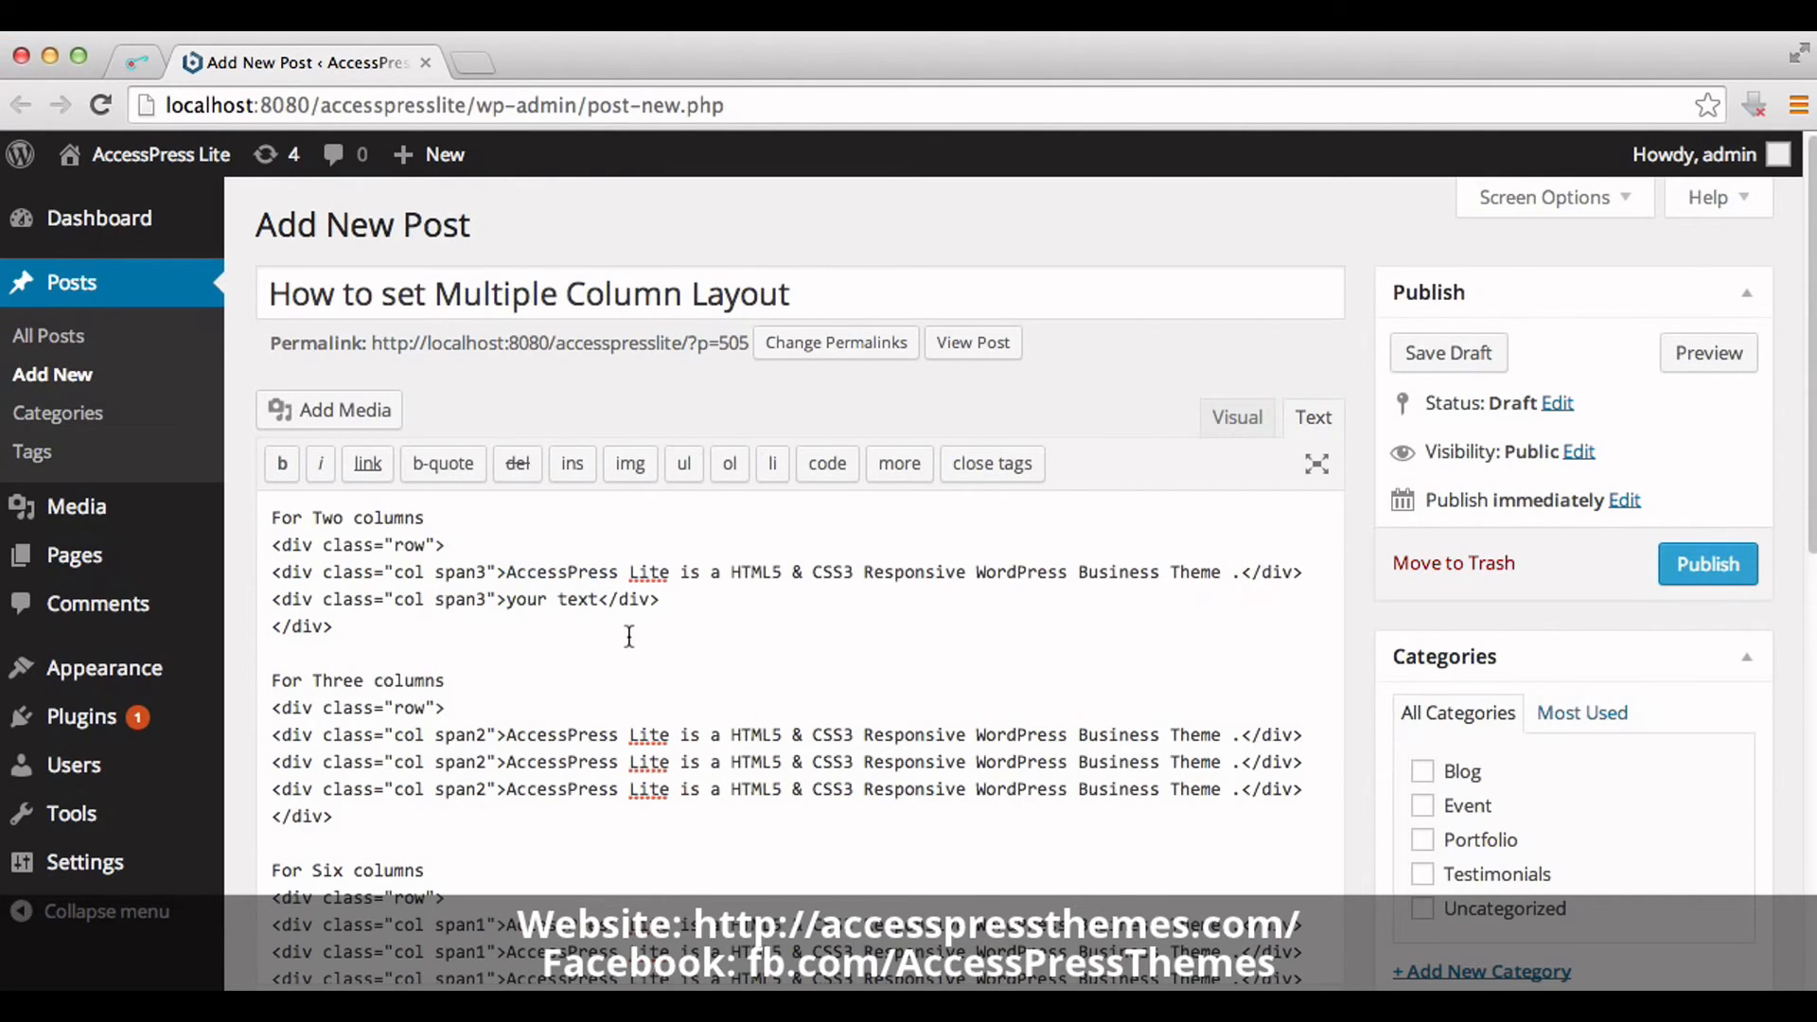
mouse_move(505, 599)
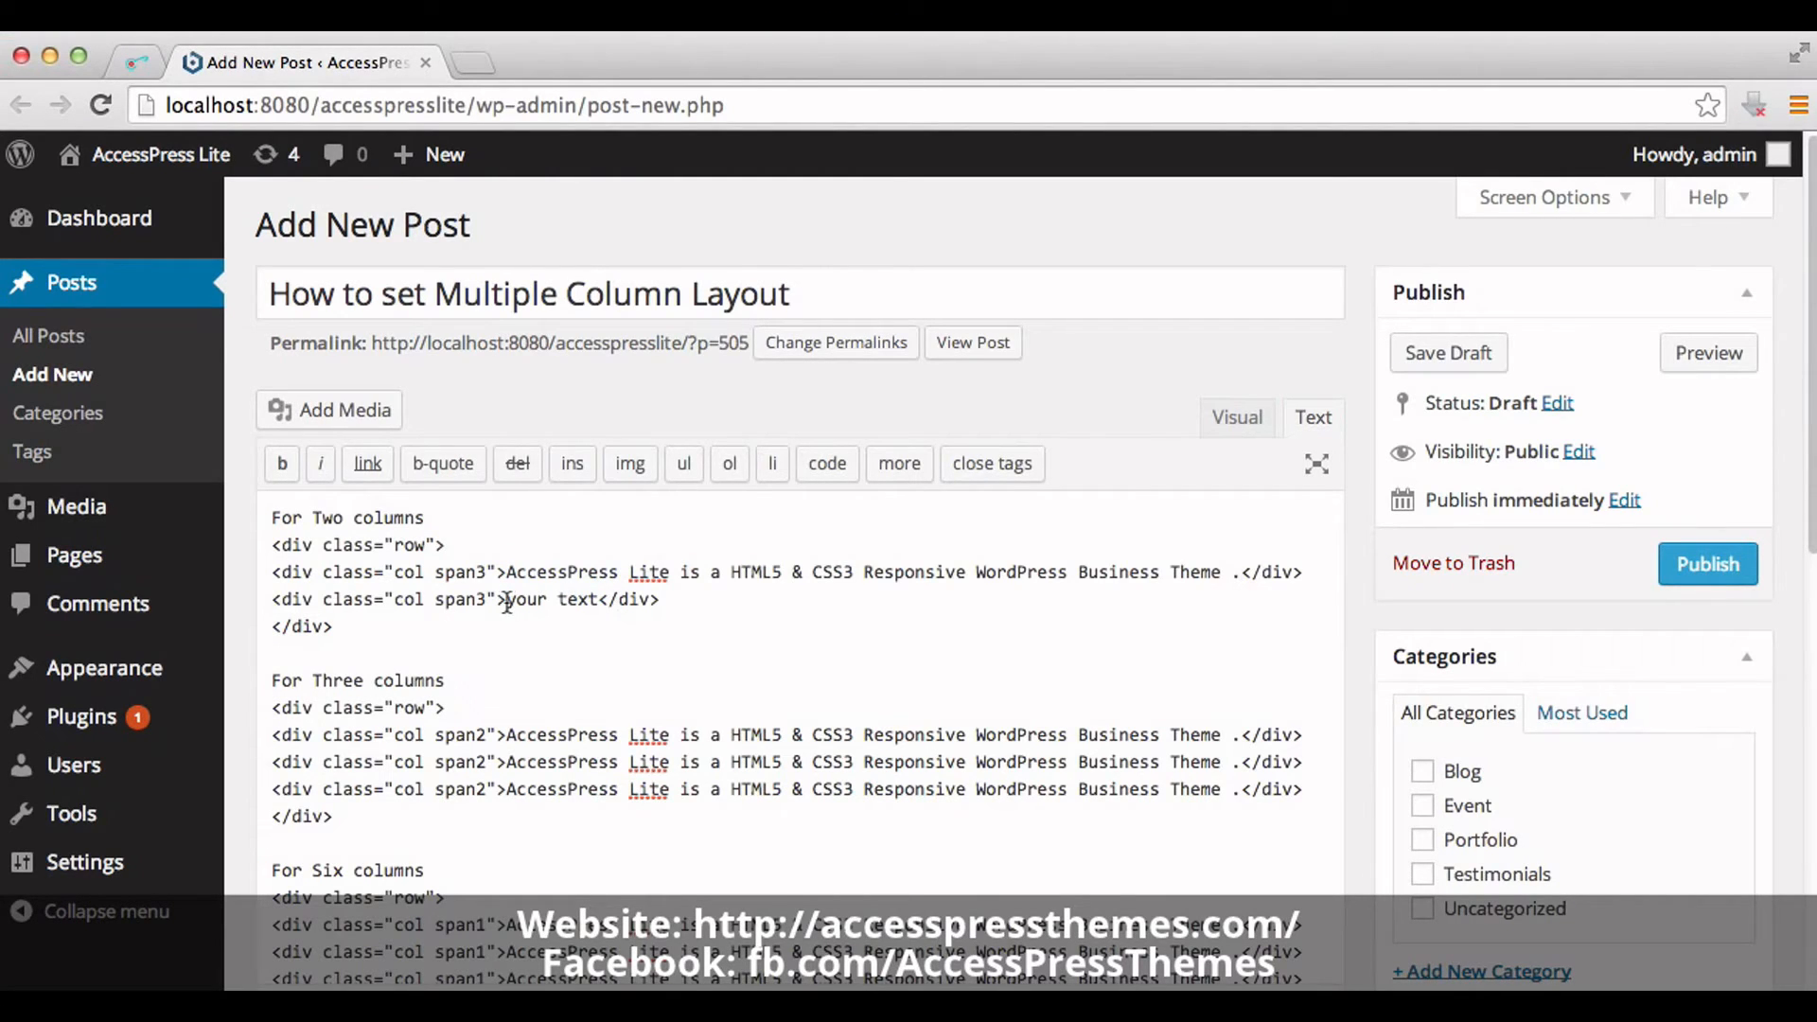
Step: Replace the second column's 'your text' with 'AccessPress Lite is a HTML5 & CSS3 Responsive WordPress Business Theme .'
double_click(545, 599)
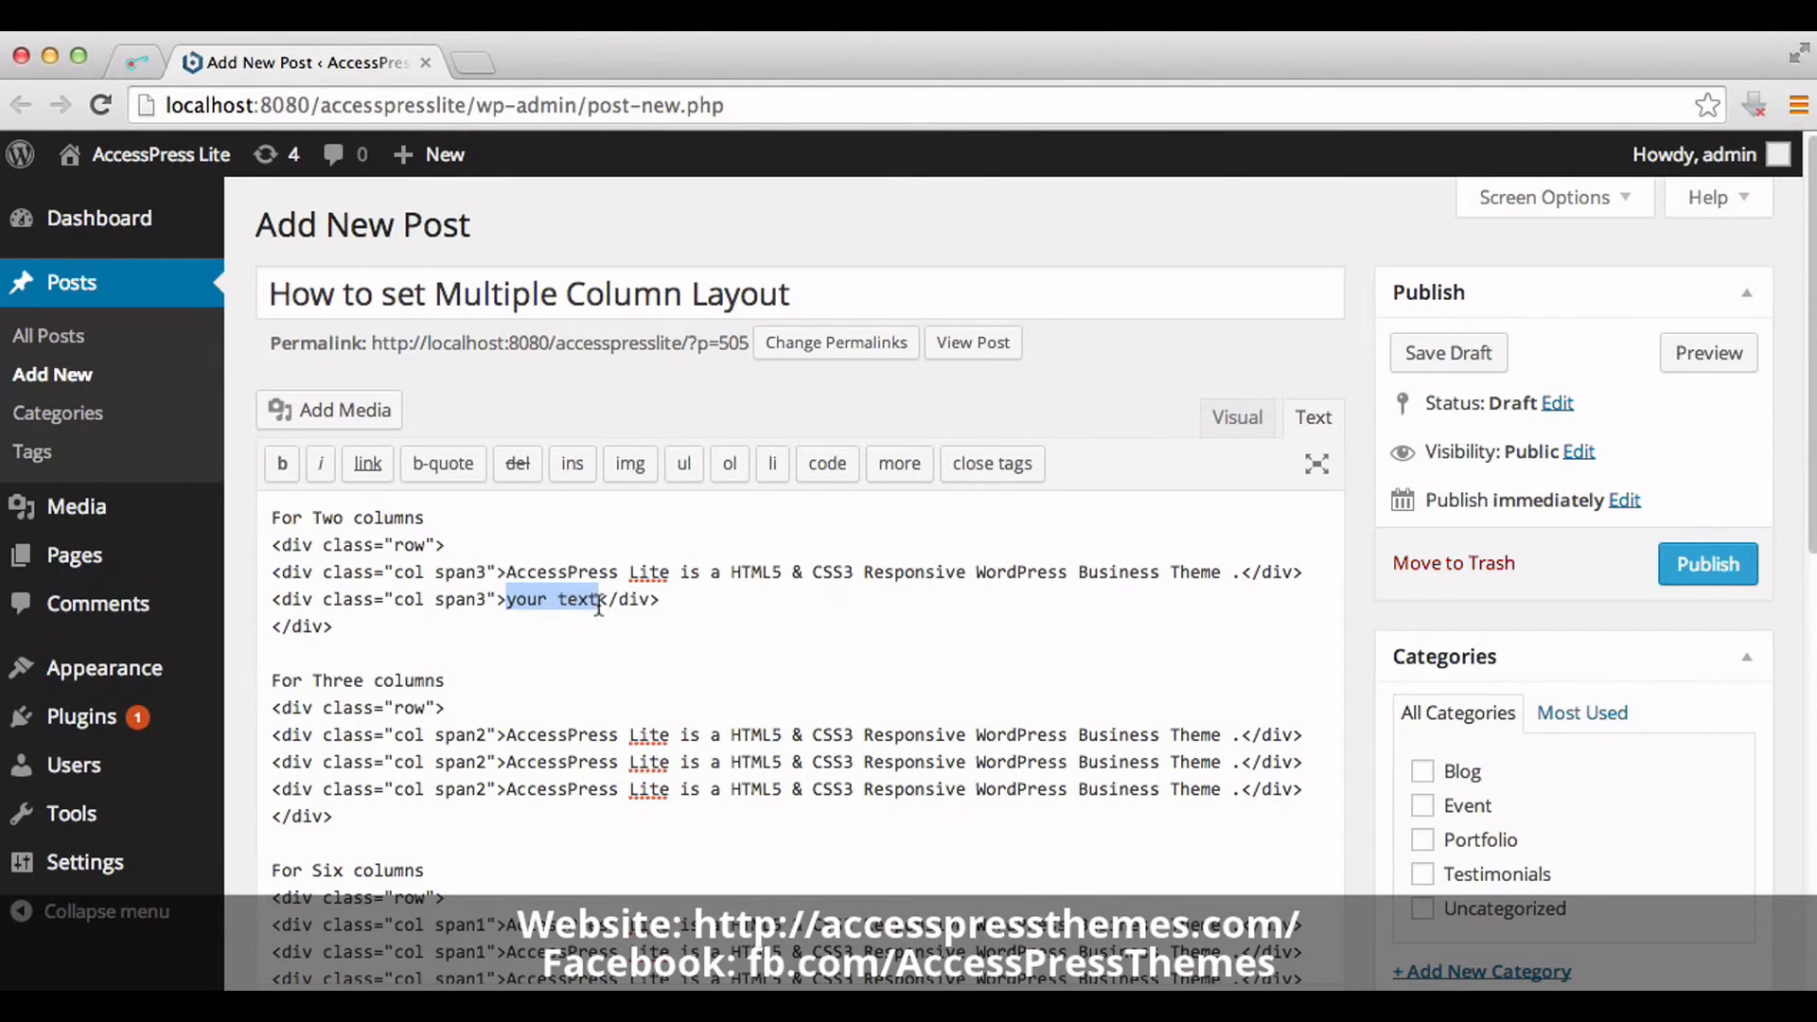
type("AccessPress Lite is a HTML5 & CSS3 Responsive WordPress Business Theme .")
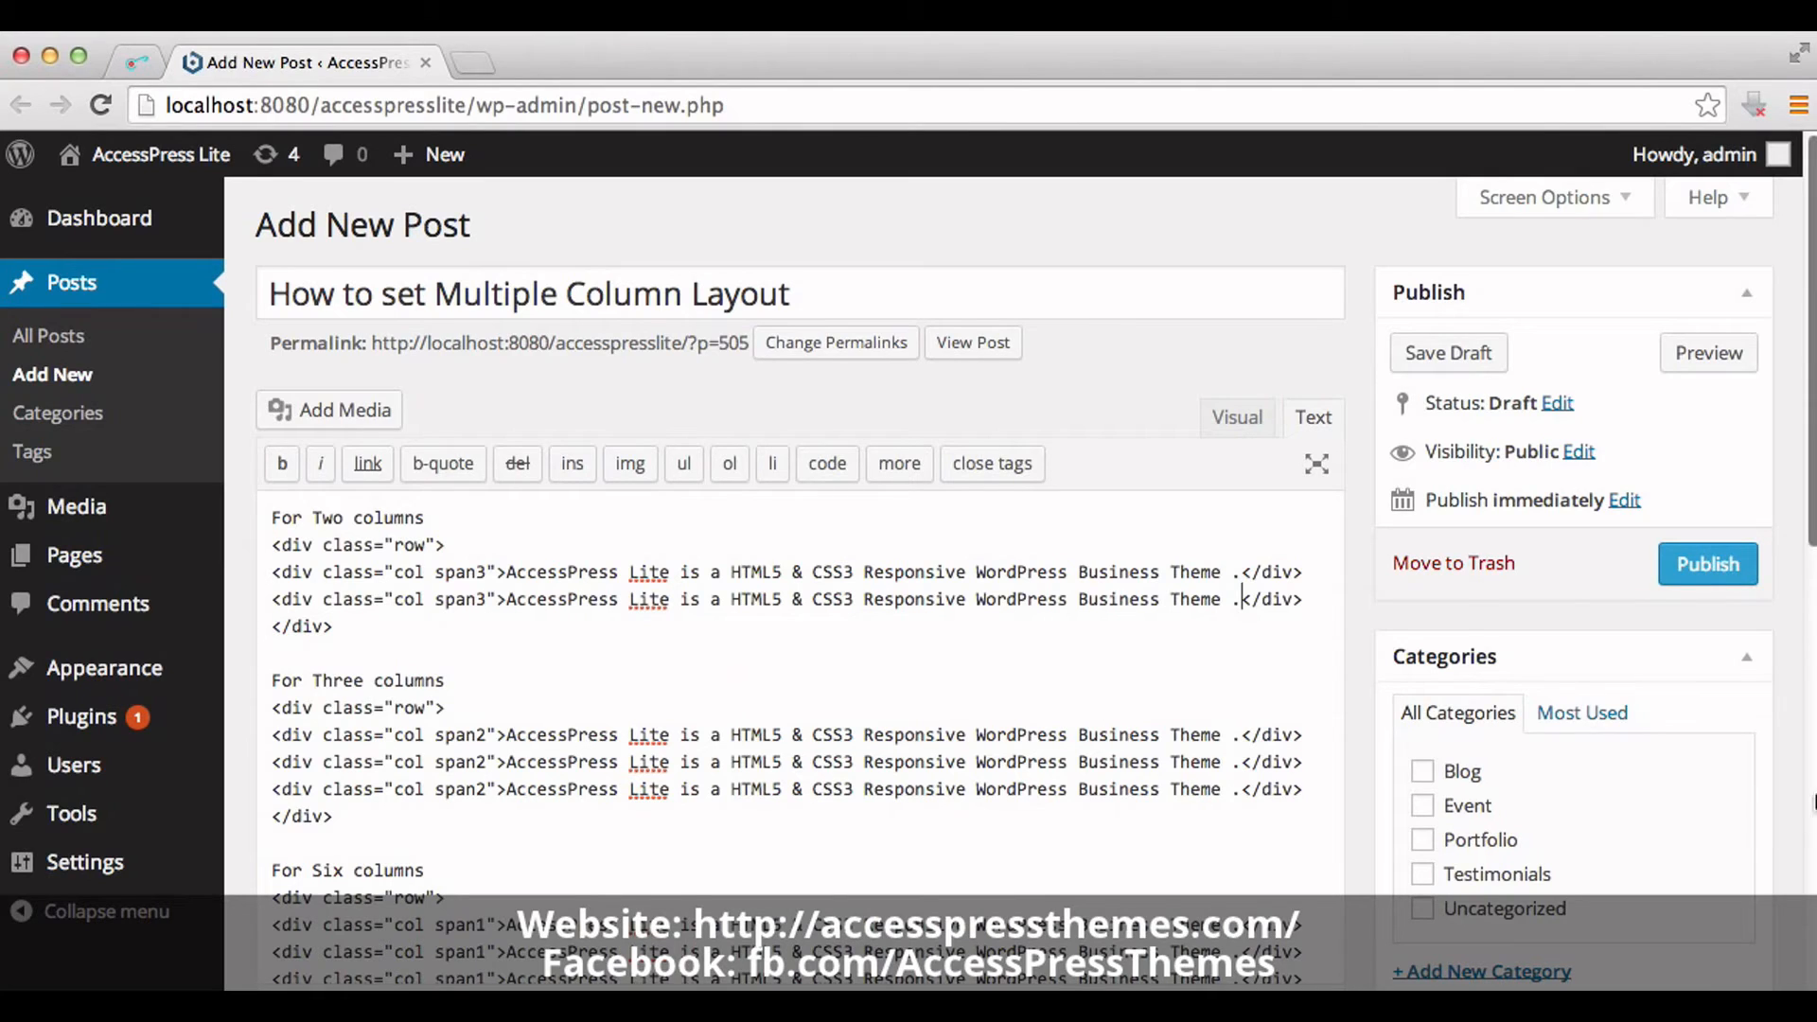
scroll("down", 3)
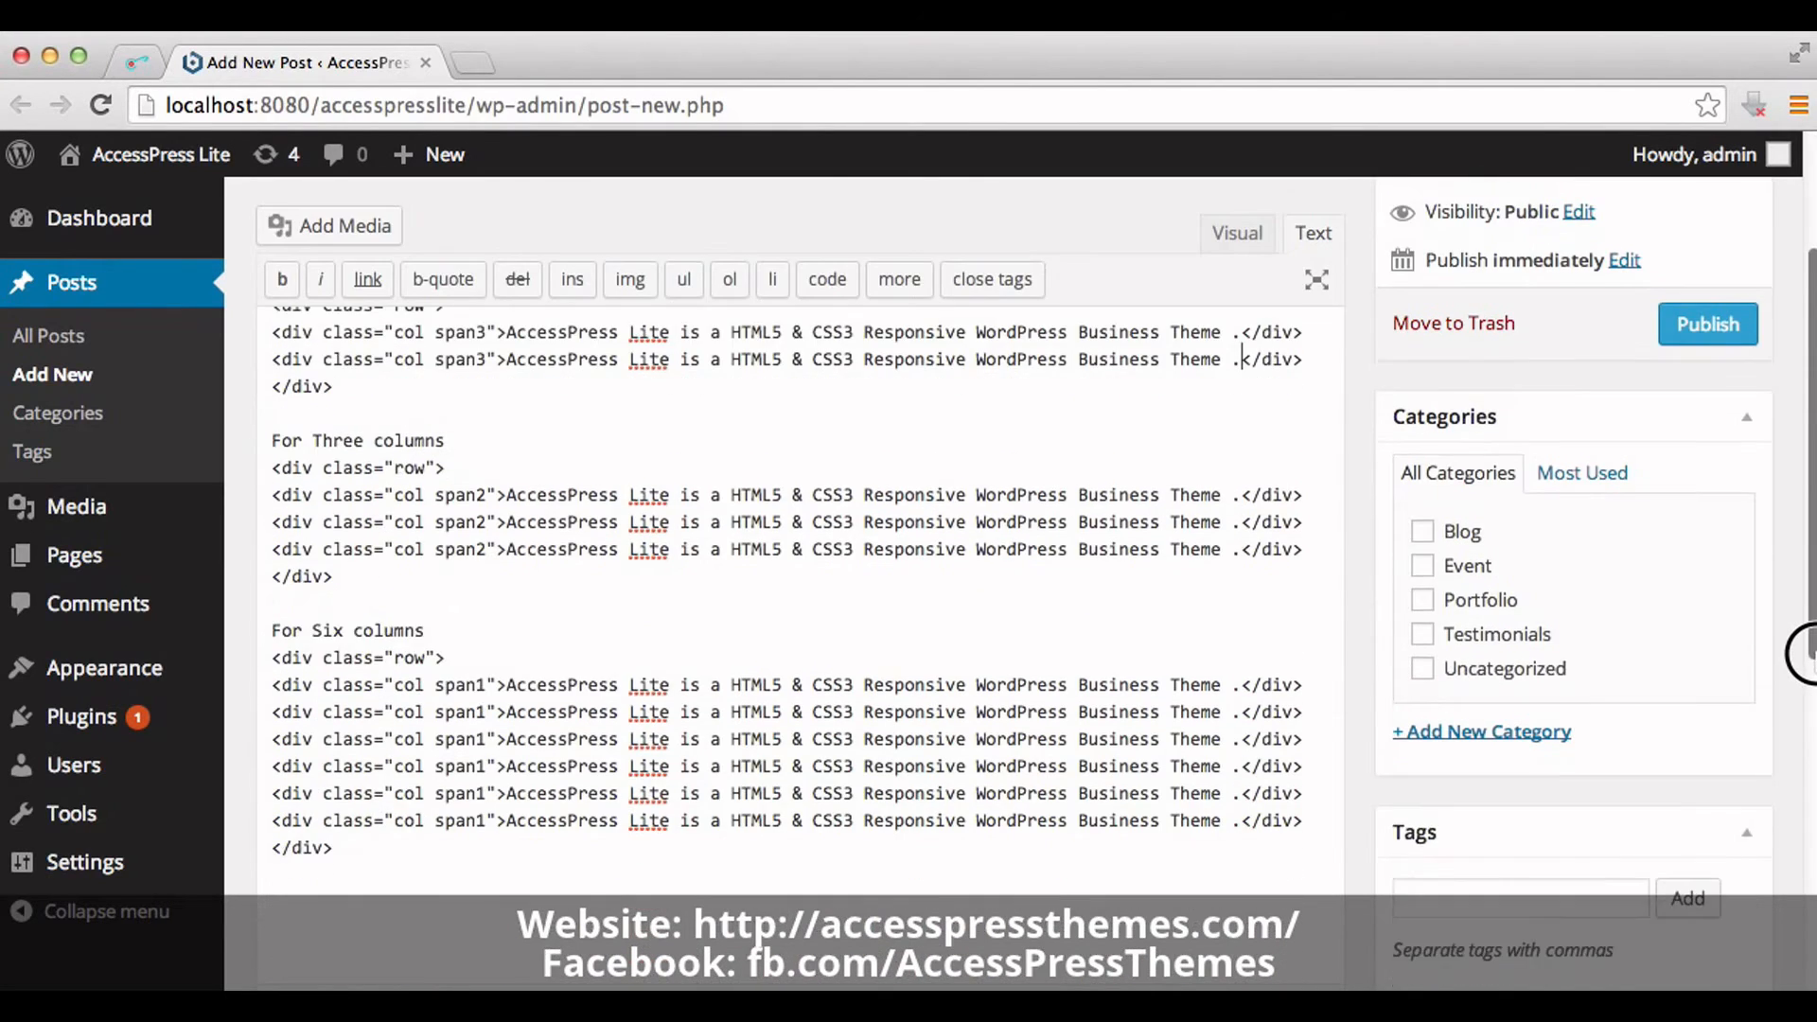
Step: Publish 'How to set Multiple Column Layout' and open its View post link in a new tab
scroll("up", 3)
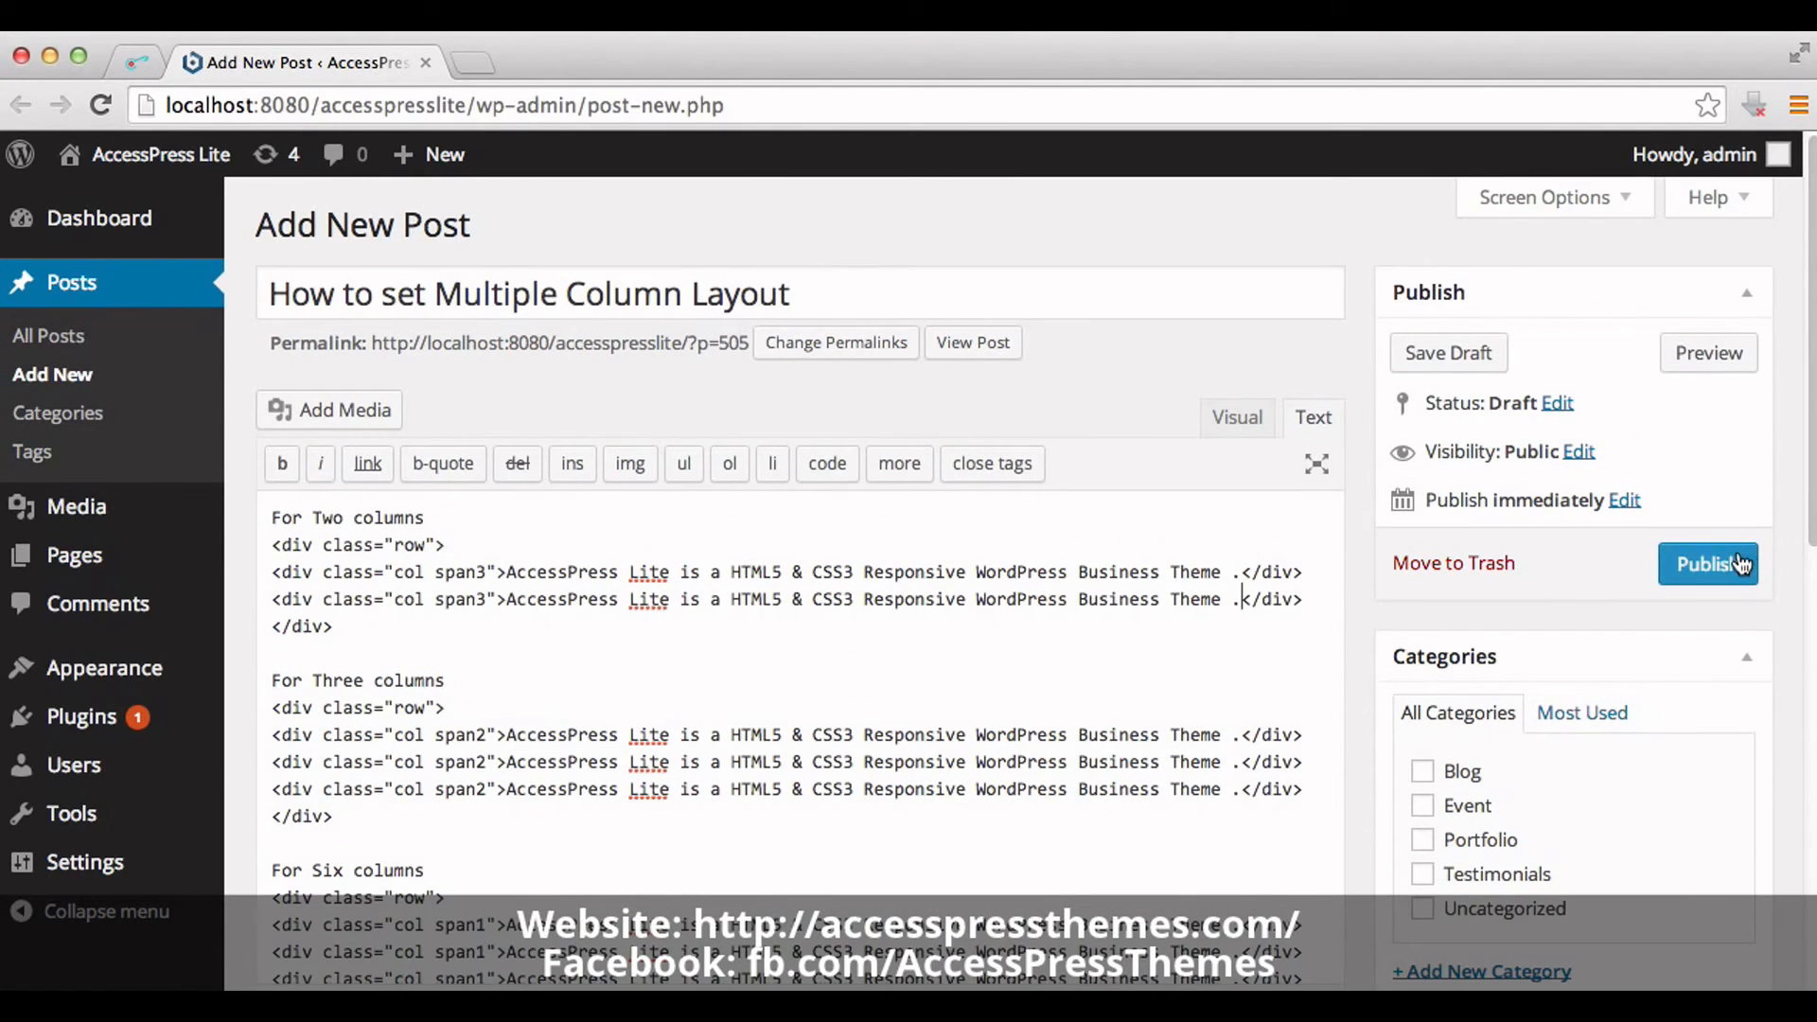
left_click(1706, 563)
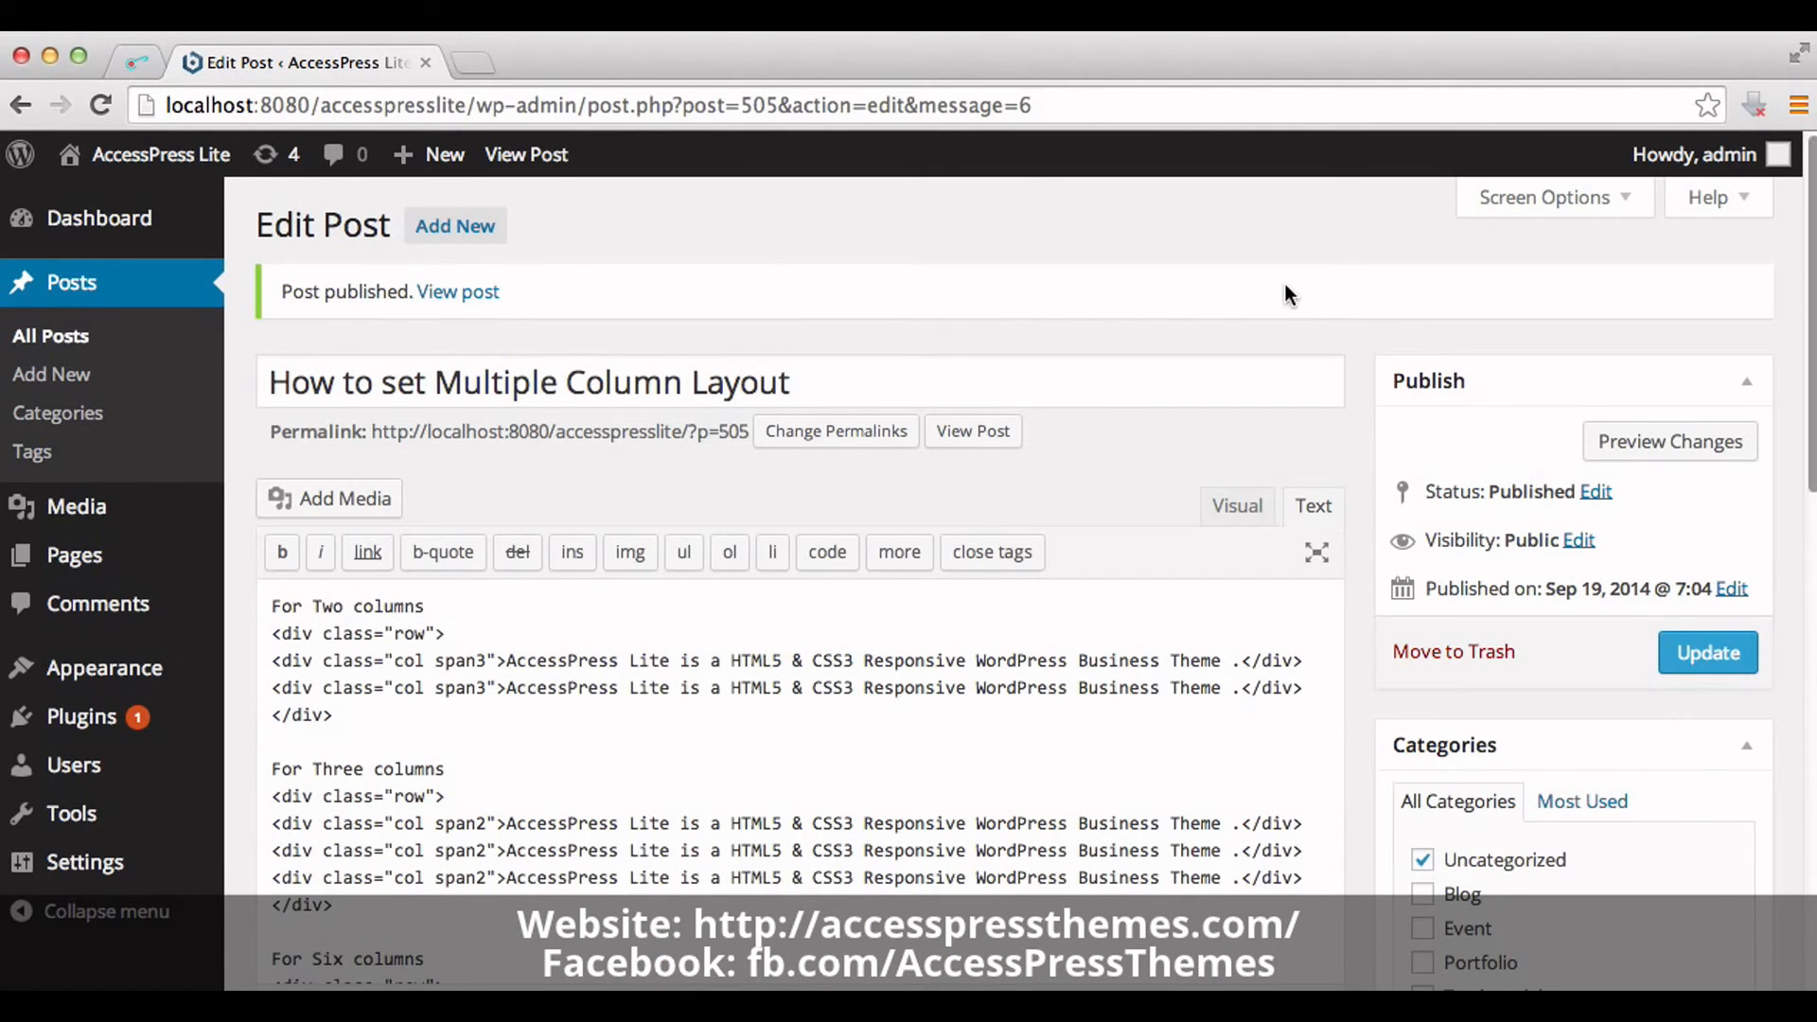
right_click(458, 290)
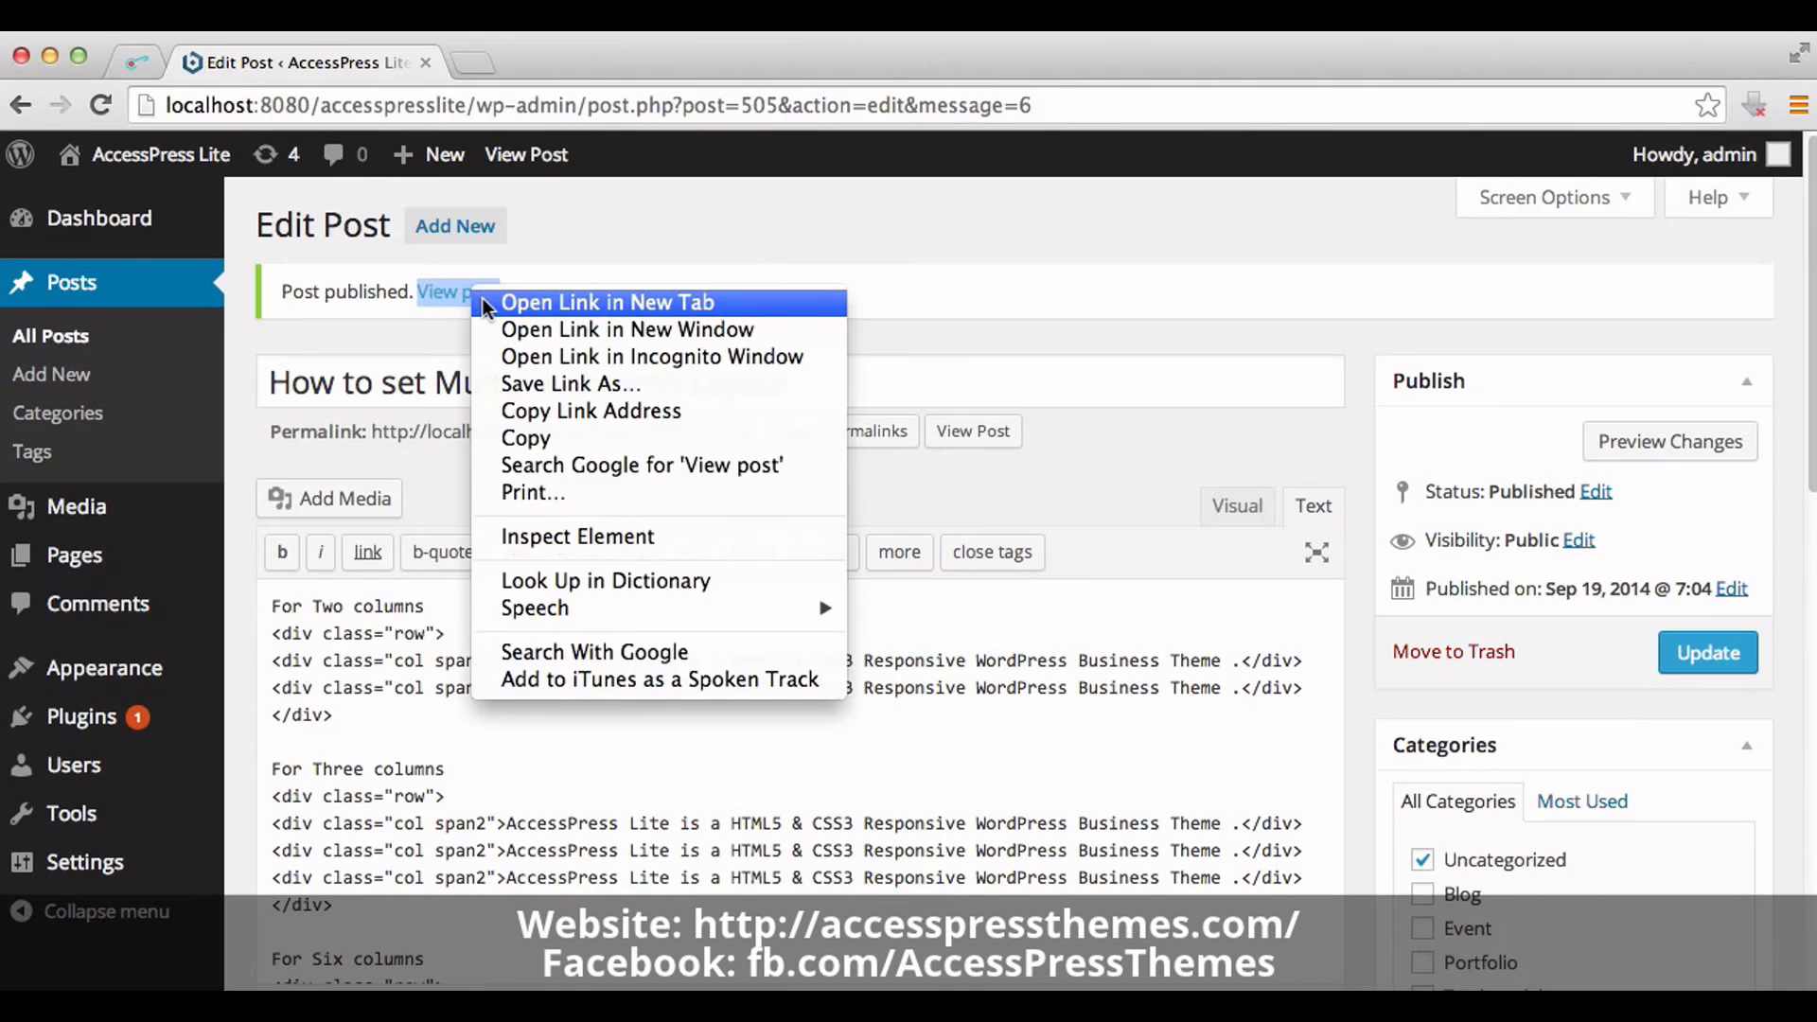
left_click(606, 303)
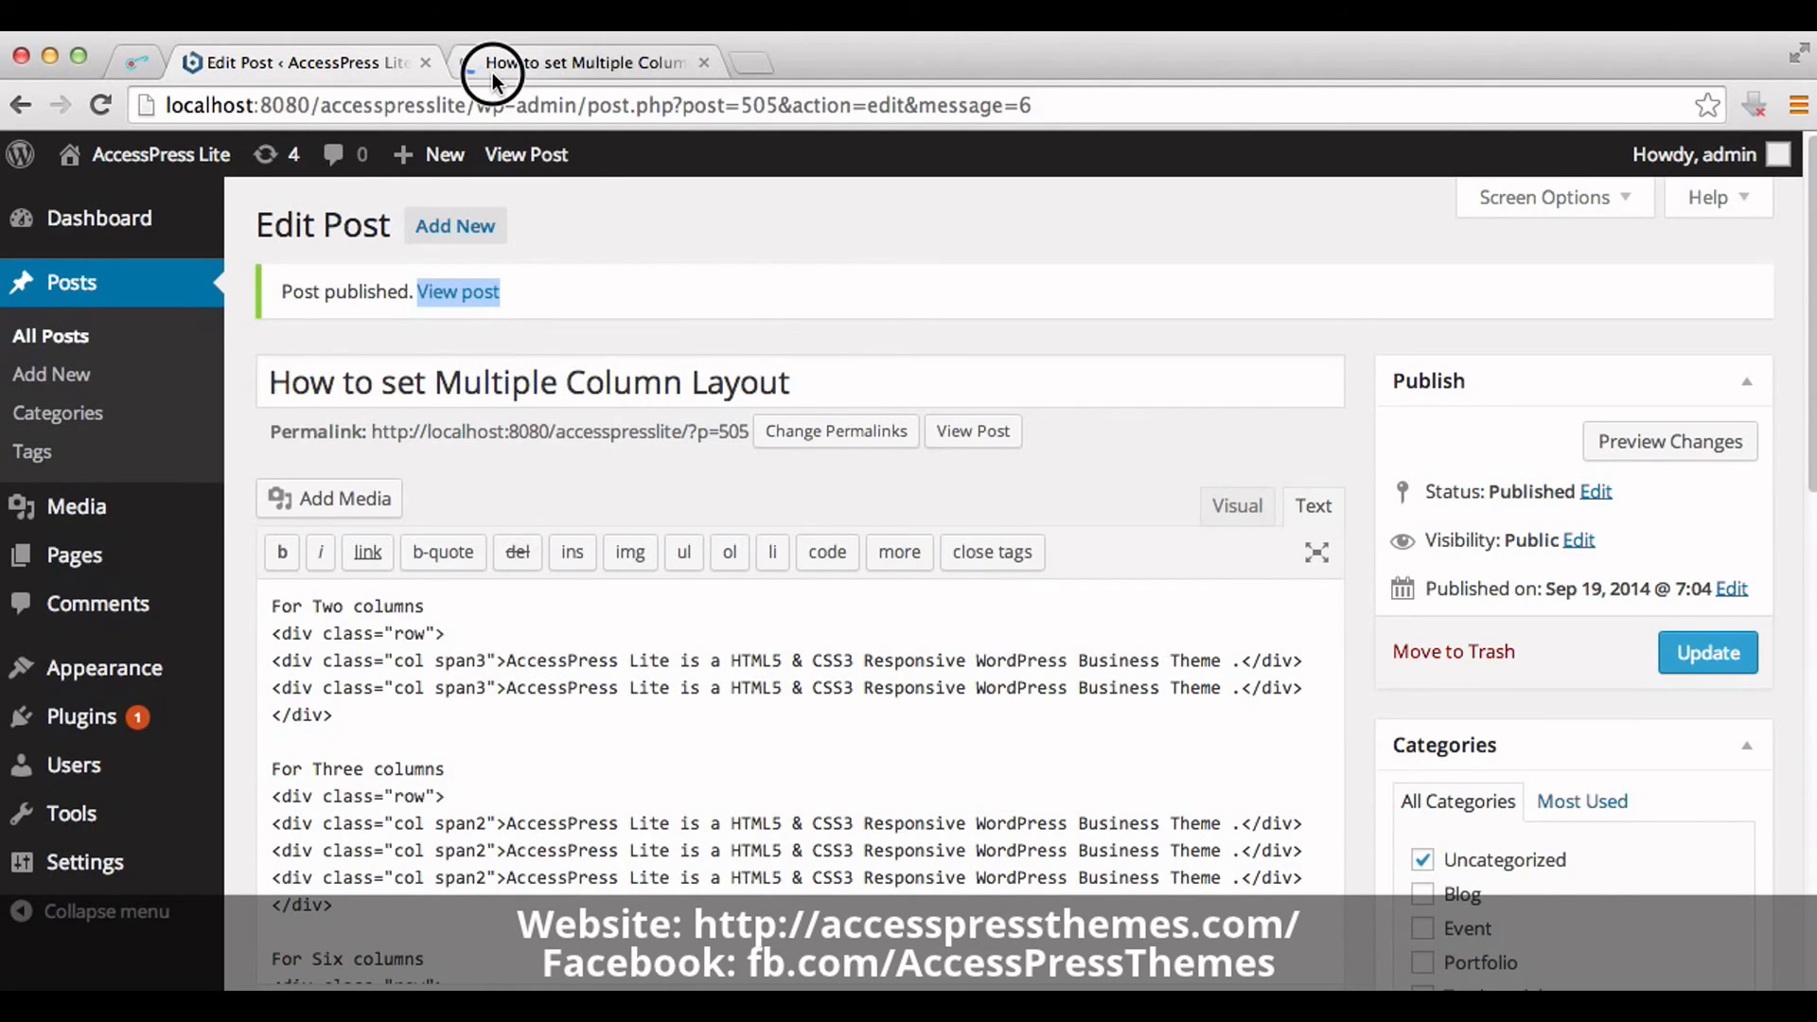
Step: Switch to the live post and scroll through its two-, three- and six-column rows
left_click(585, 62)
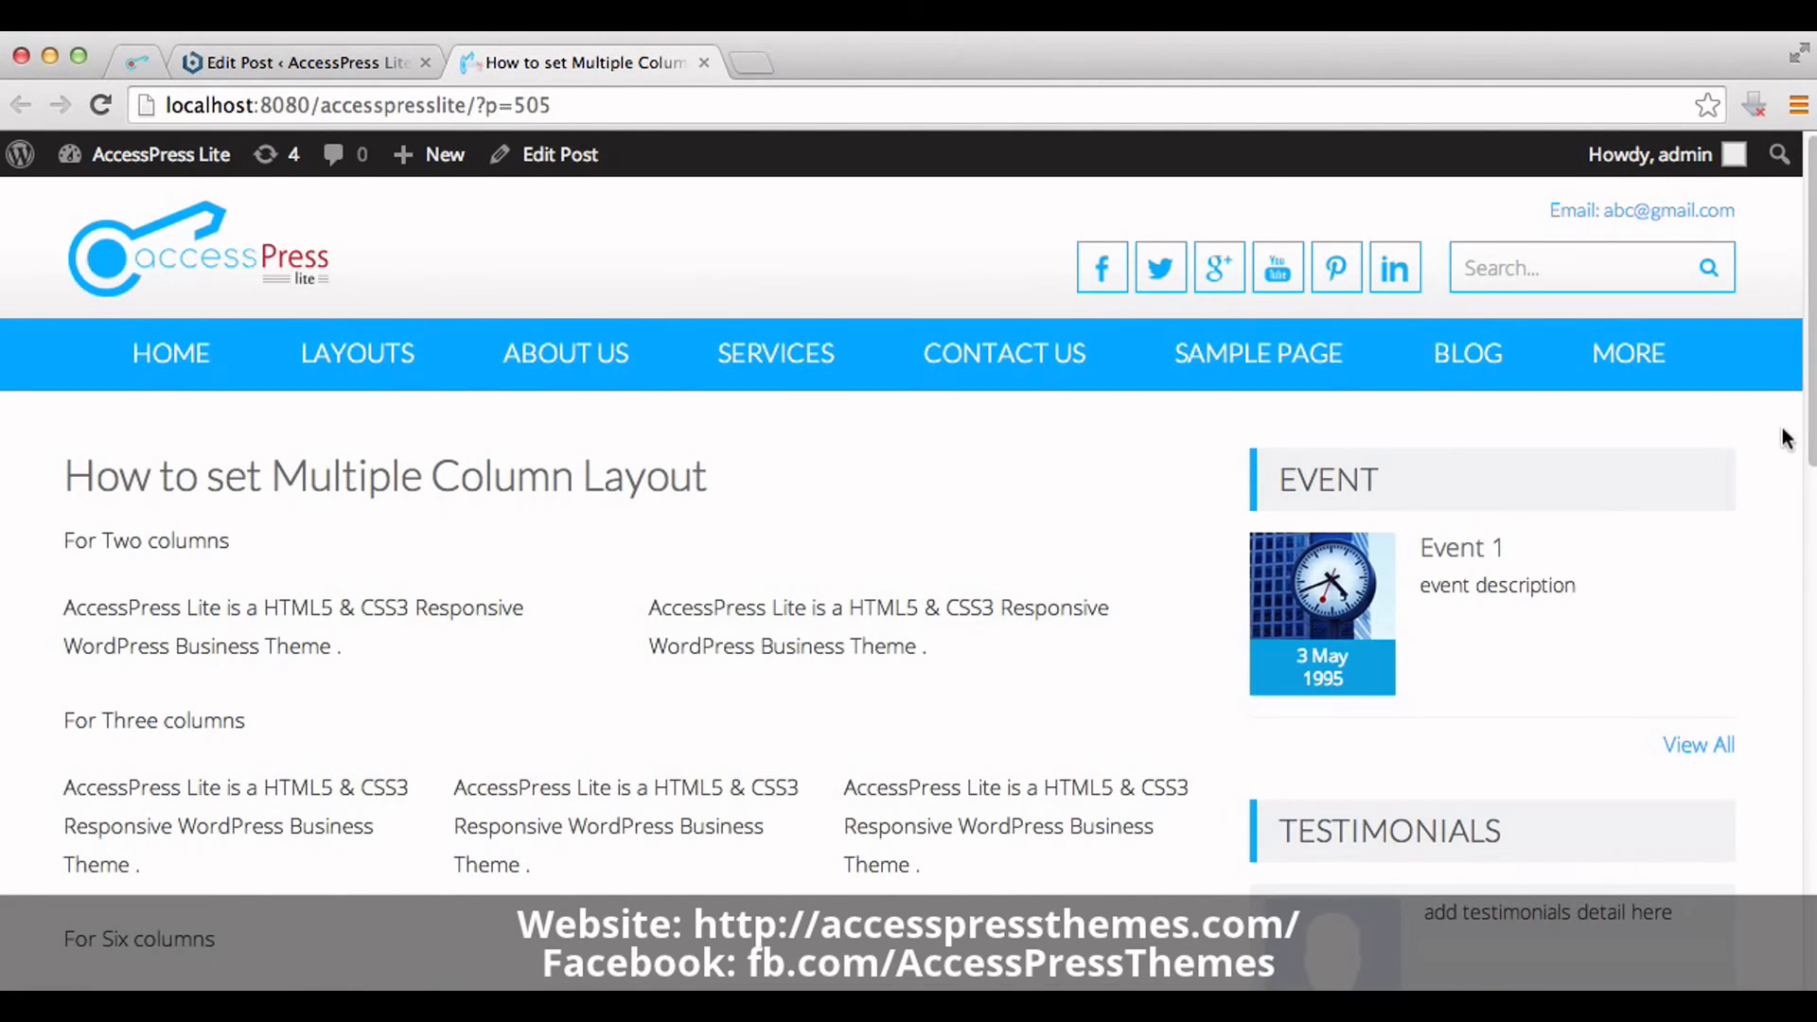
scroll("down", 3)
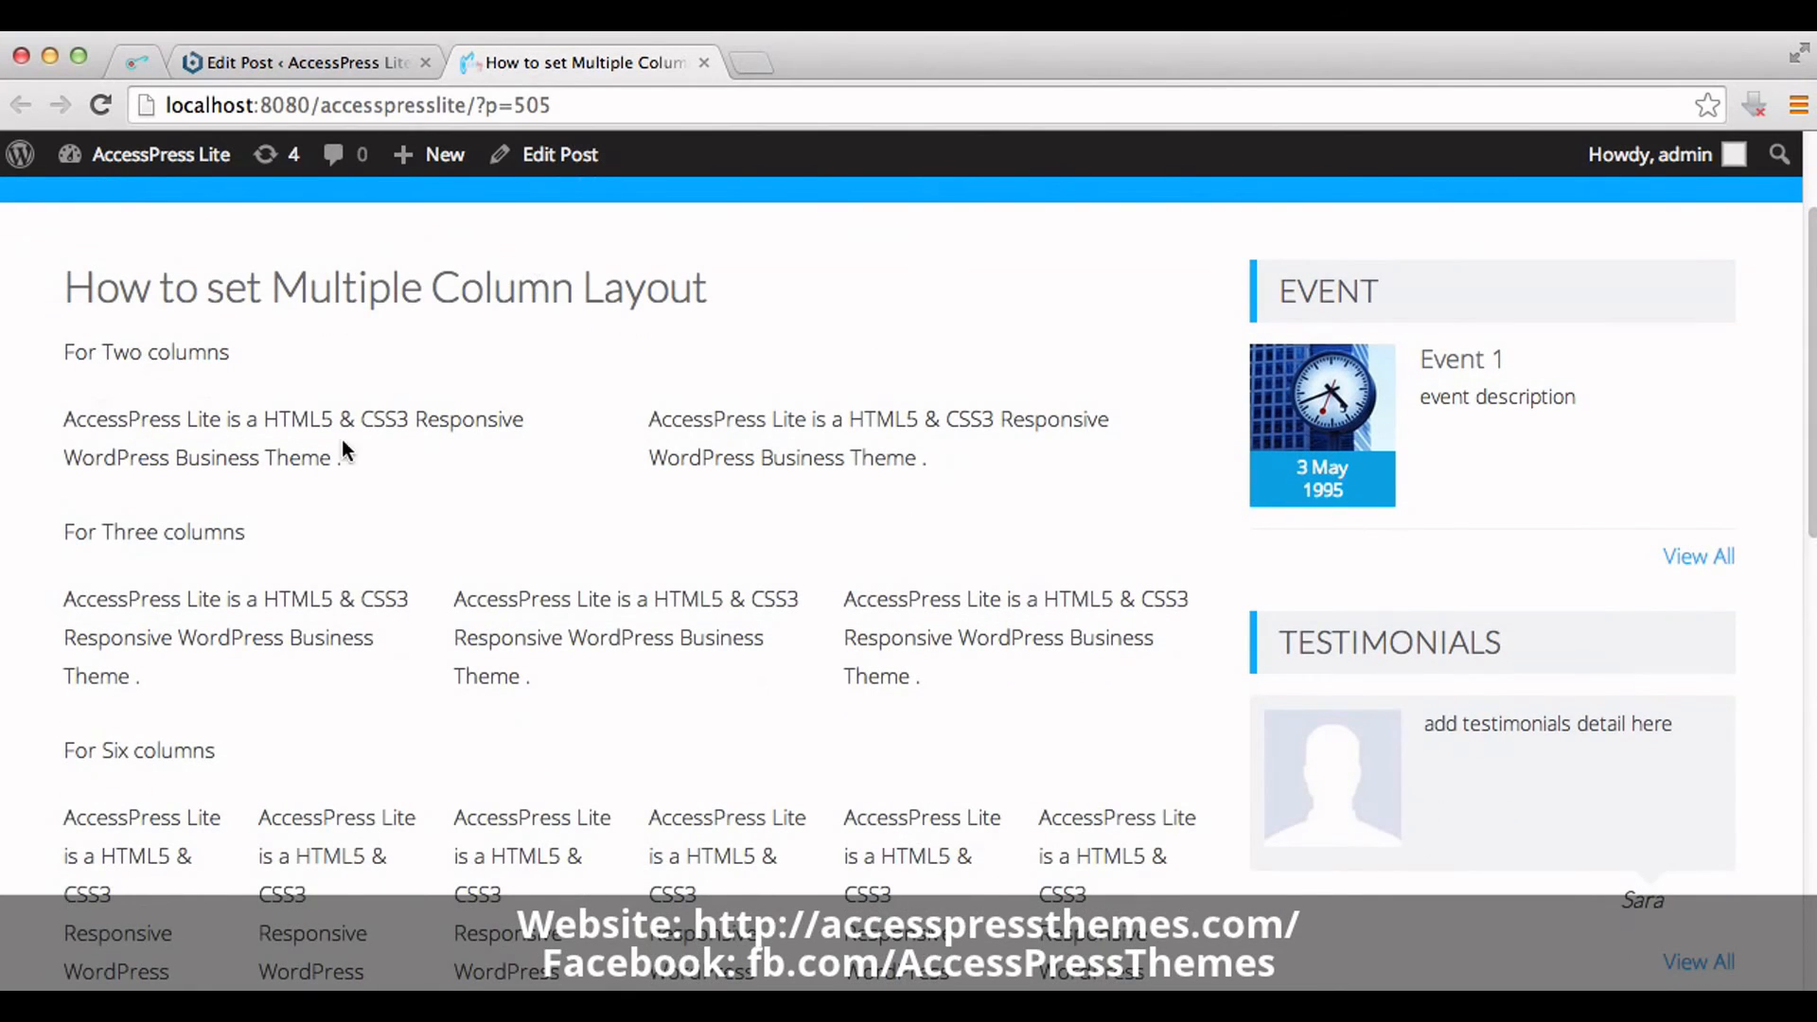
mouse_move(162, 625)
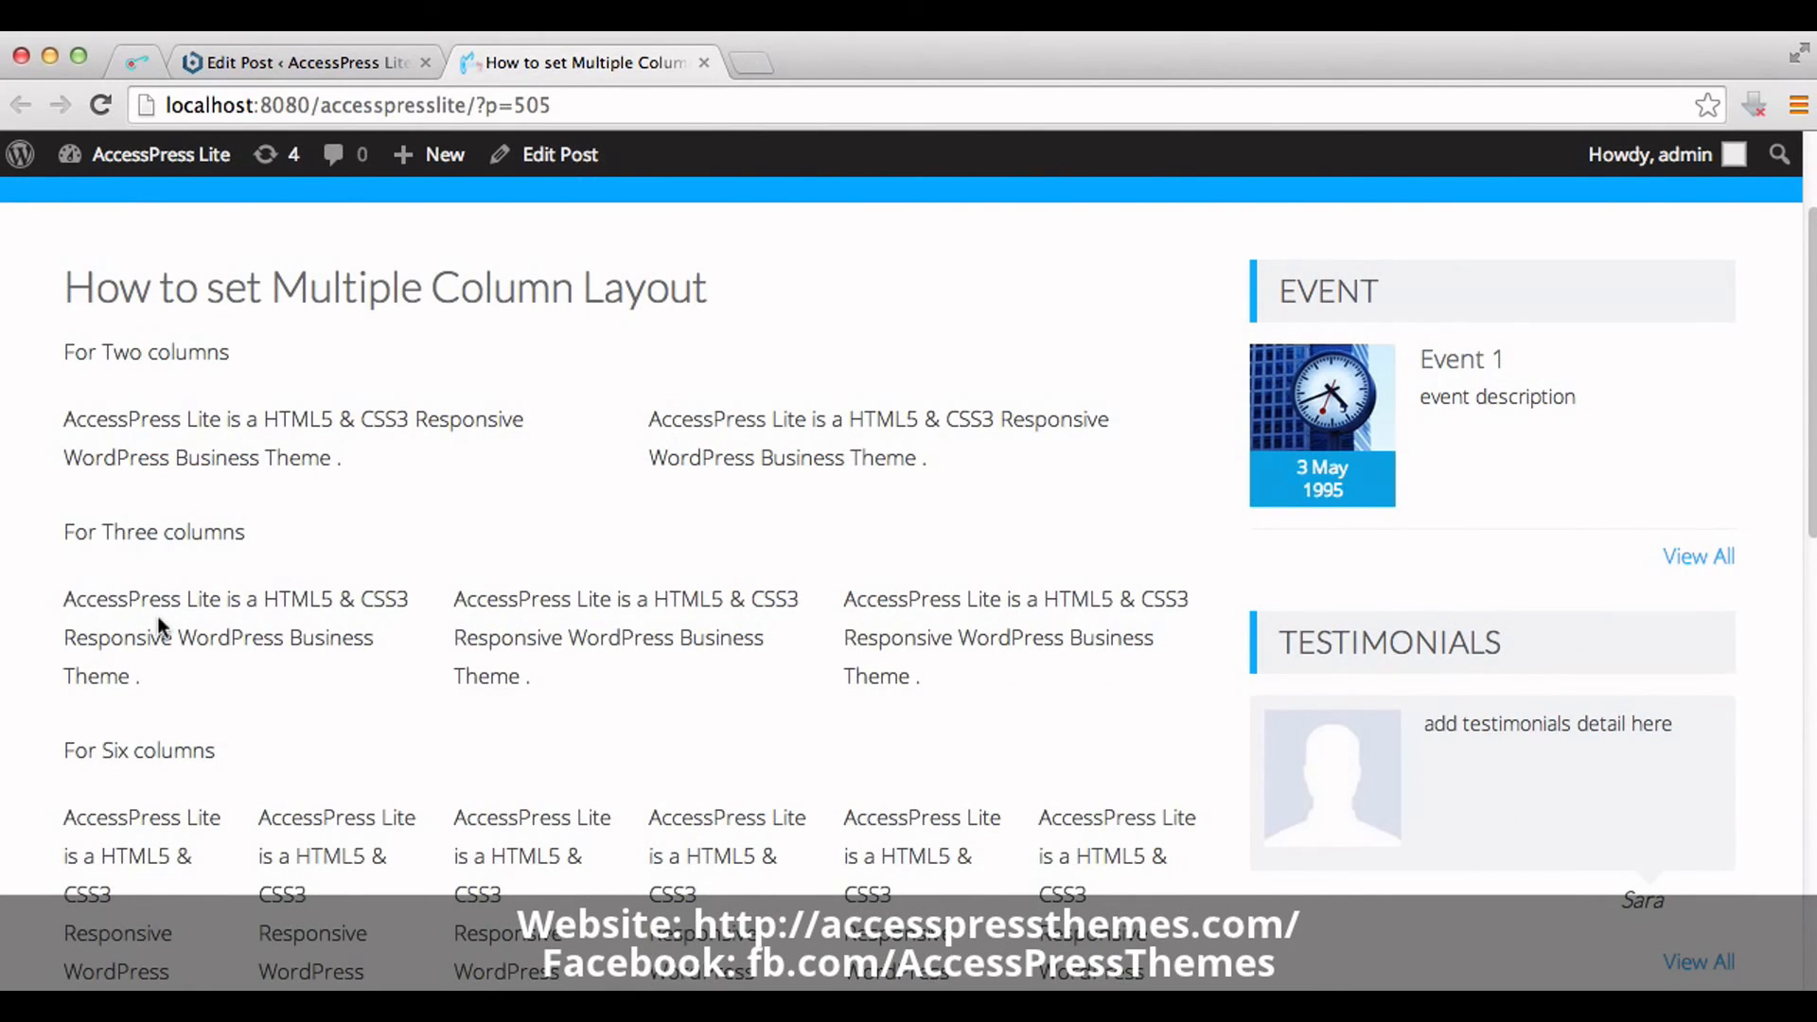
mouse_move(1790, 590)
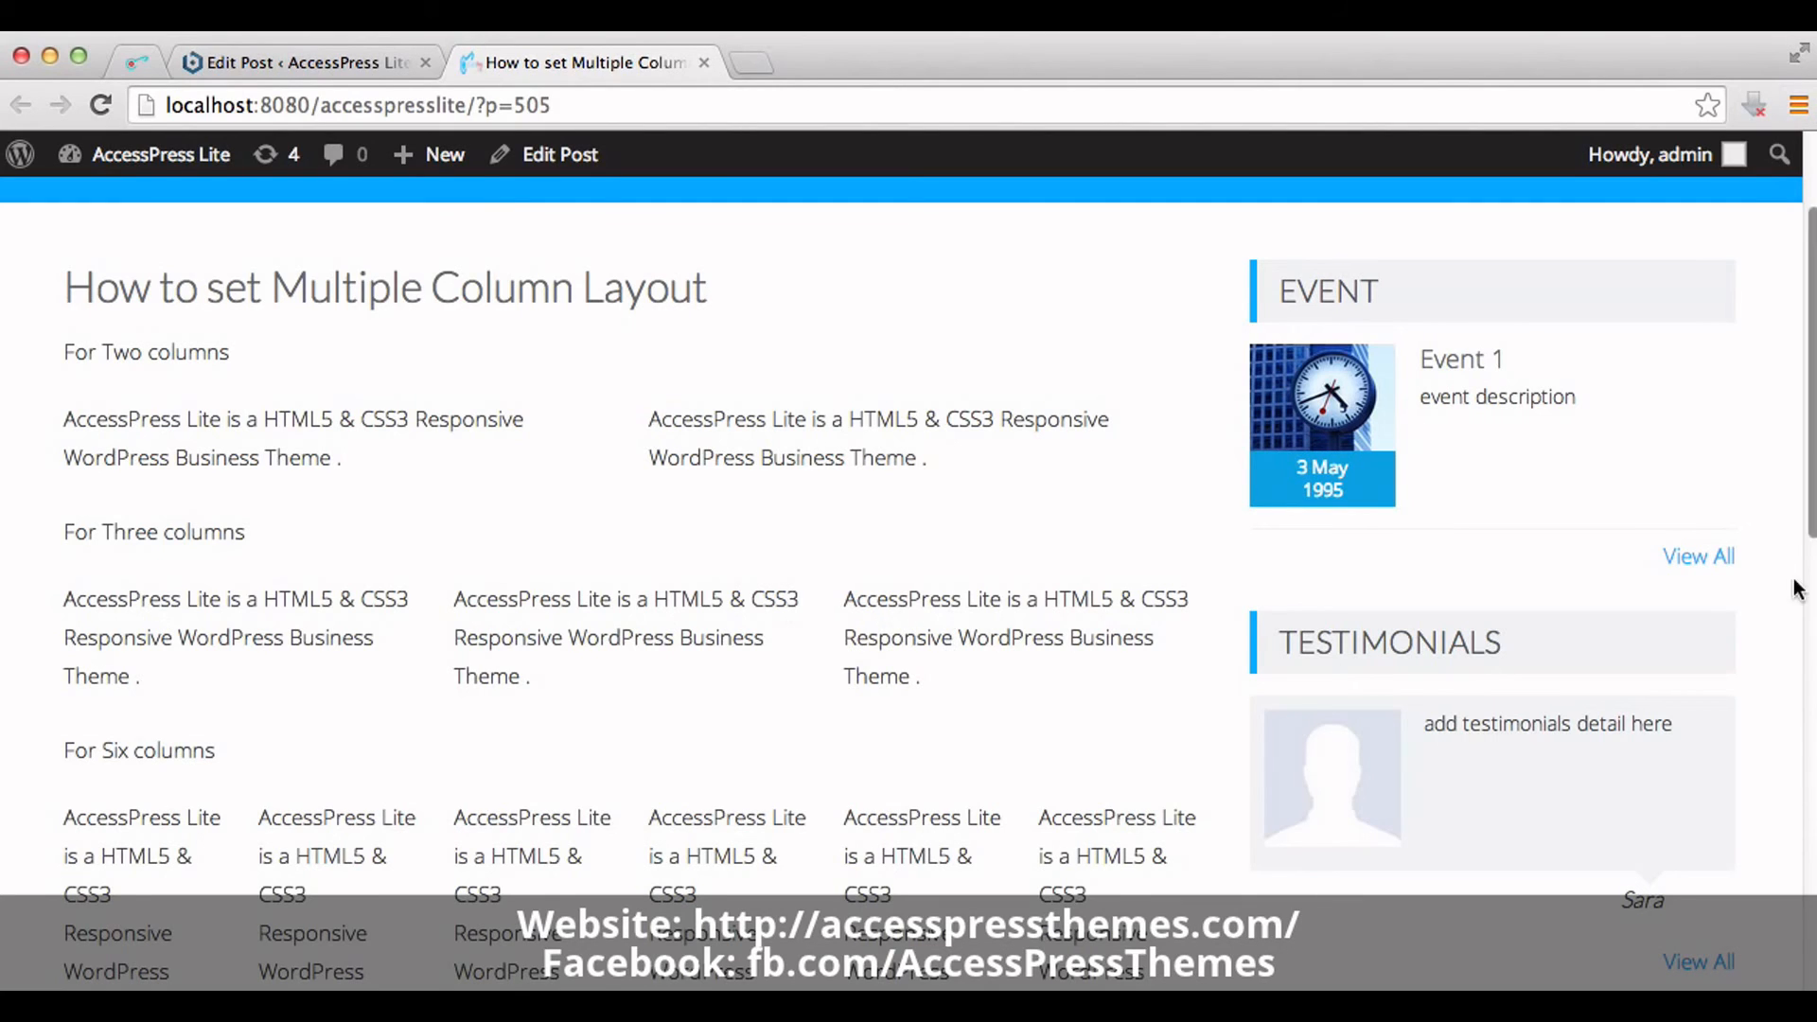
scroll("down", 3)
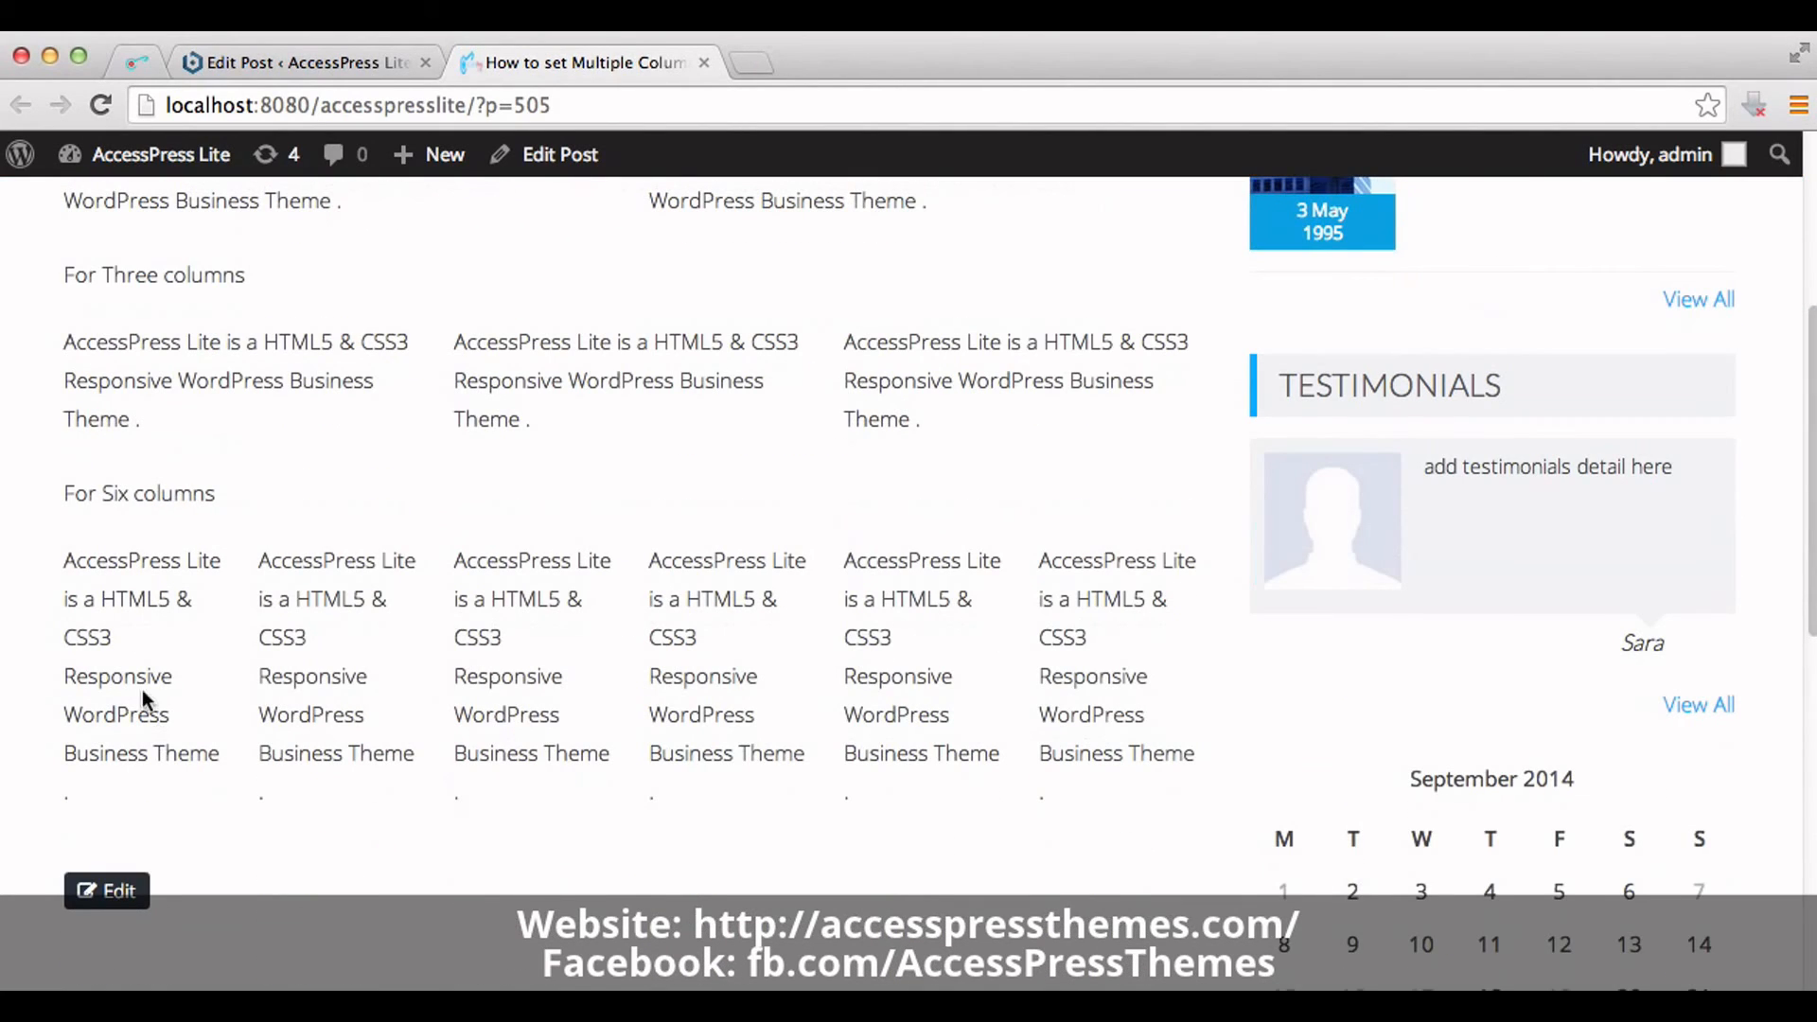
mouse_move(30, 724)
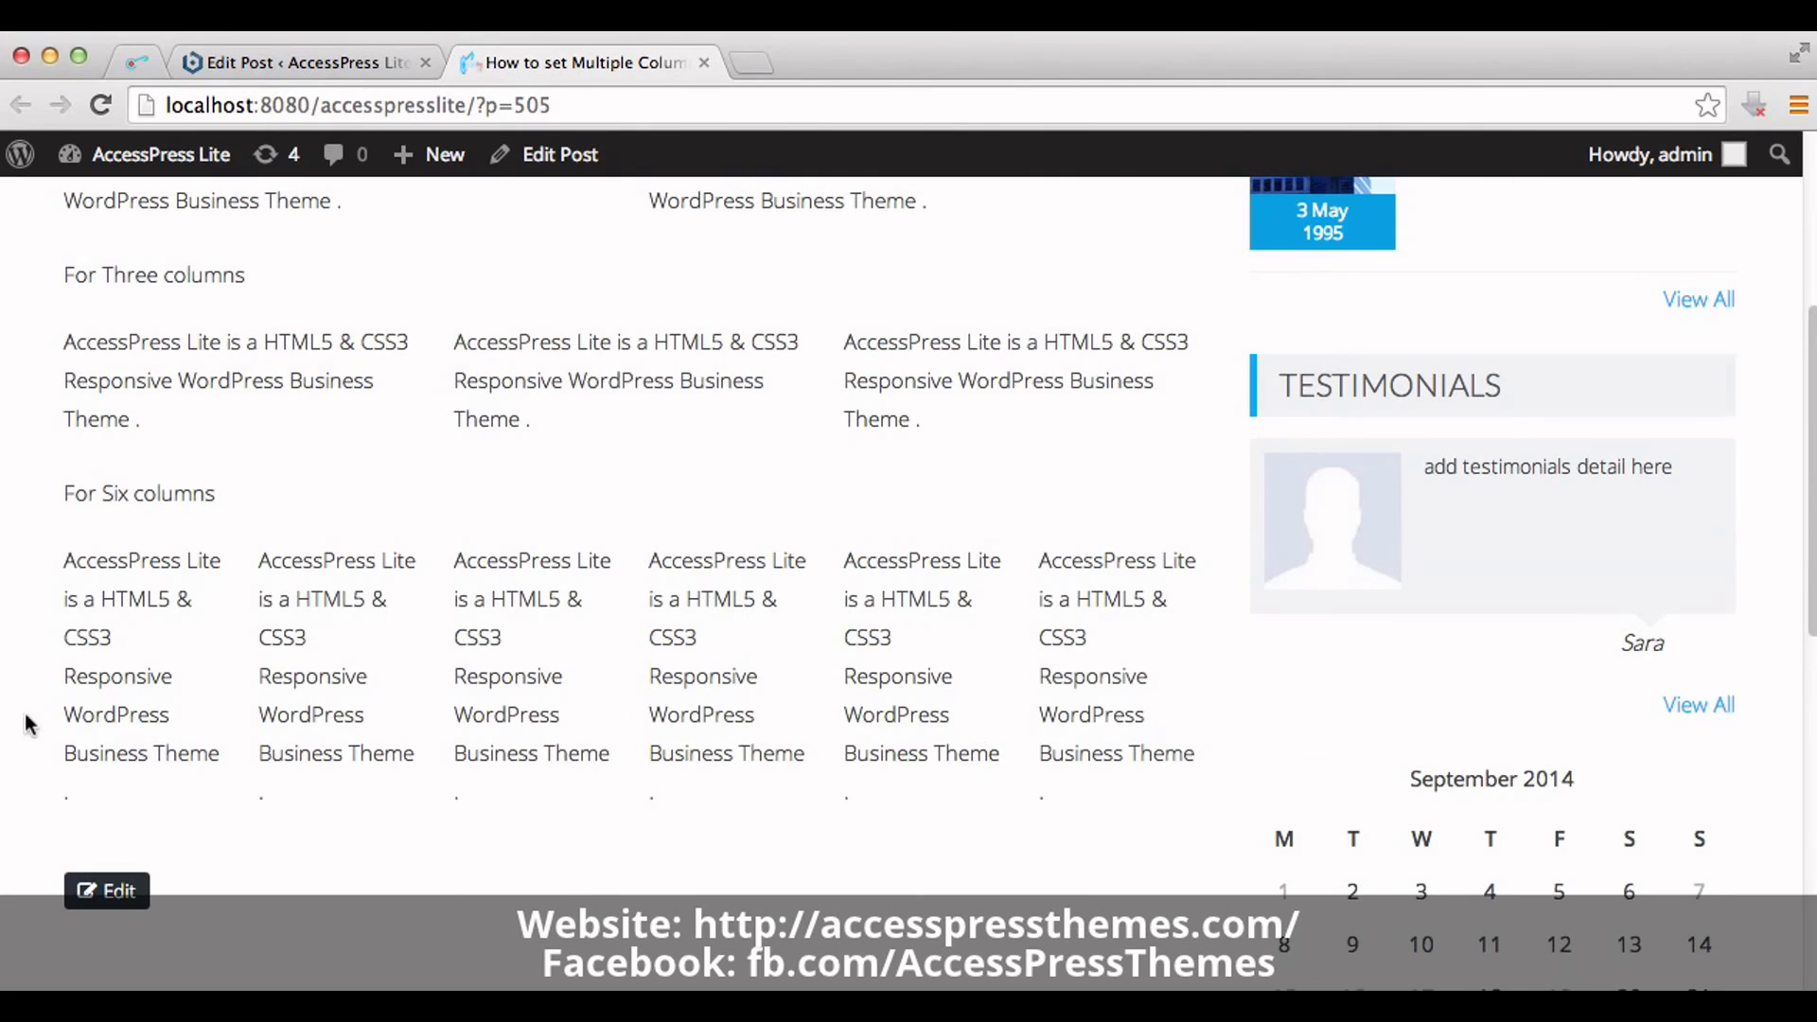
mouse_move(361, 644)
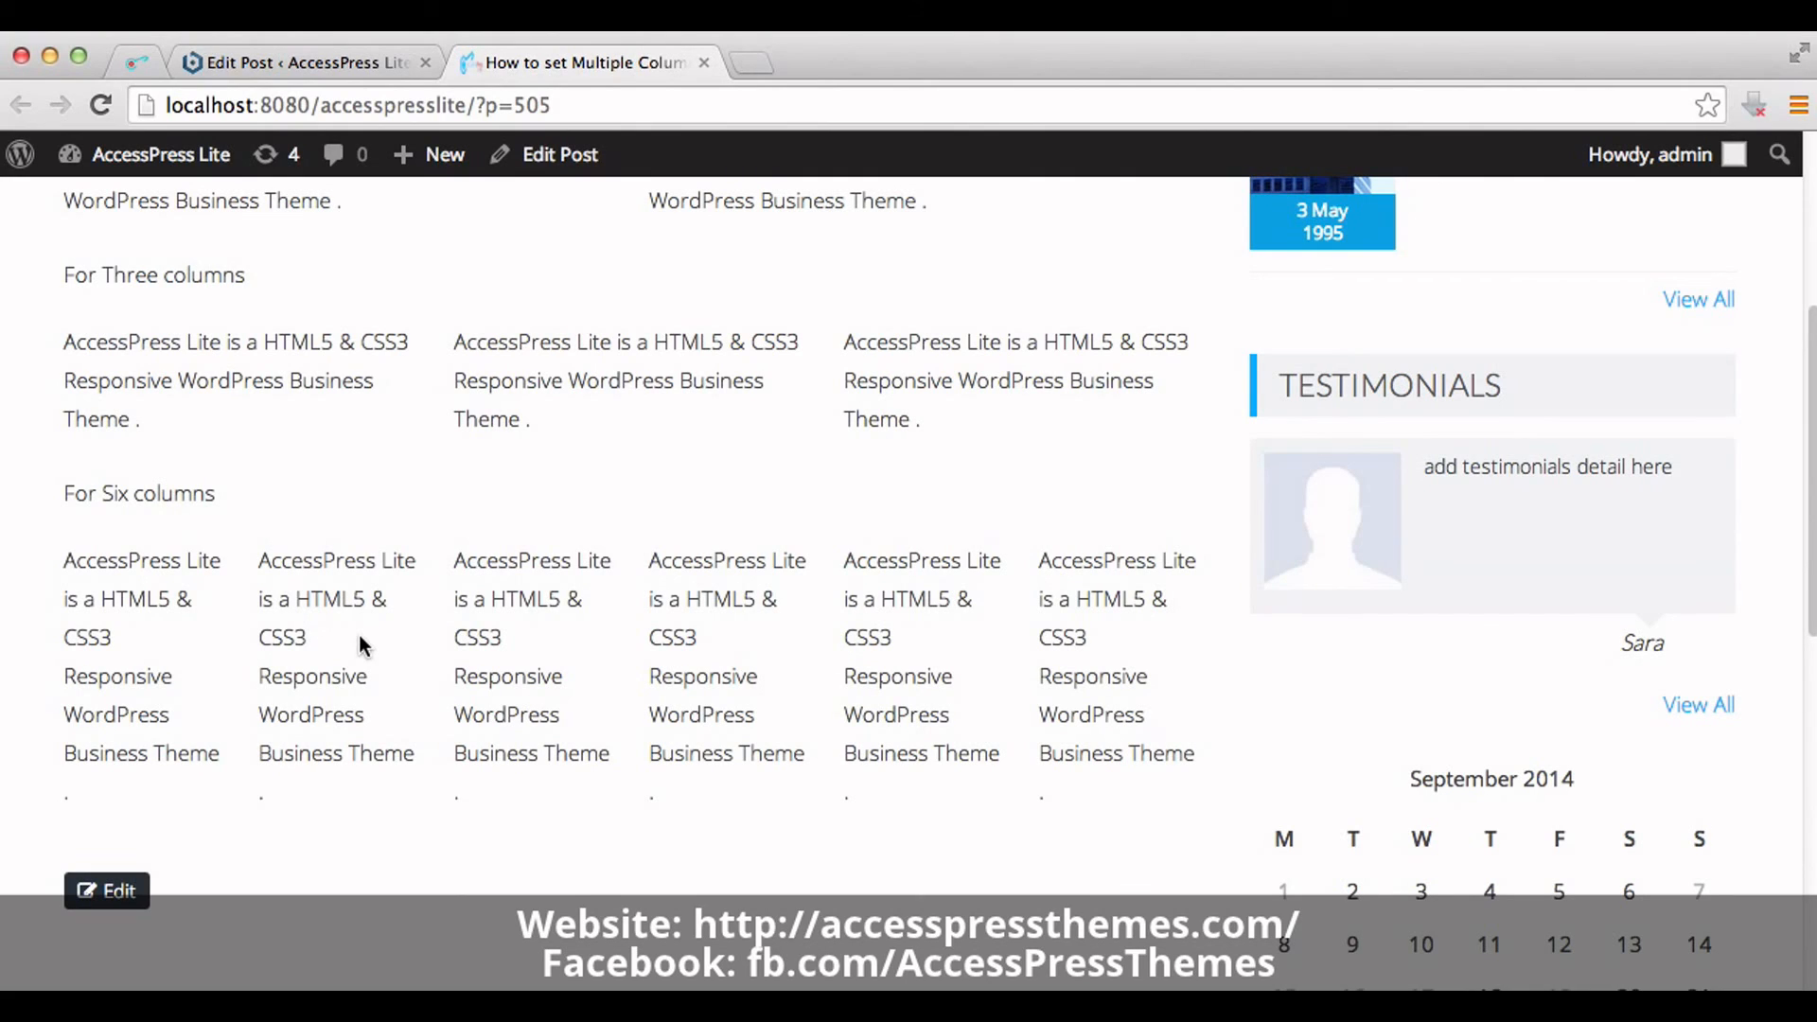
mouse_move(276, 597)
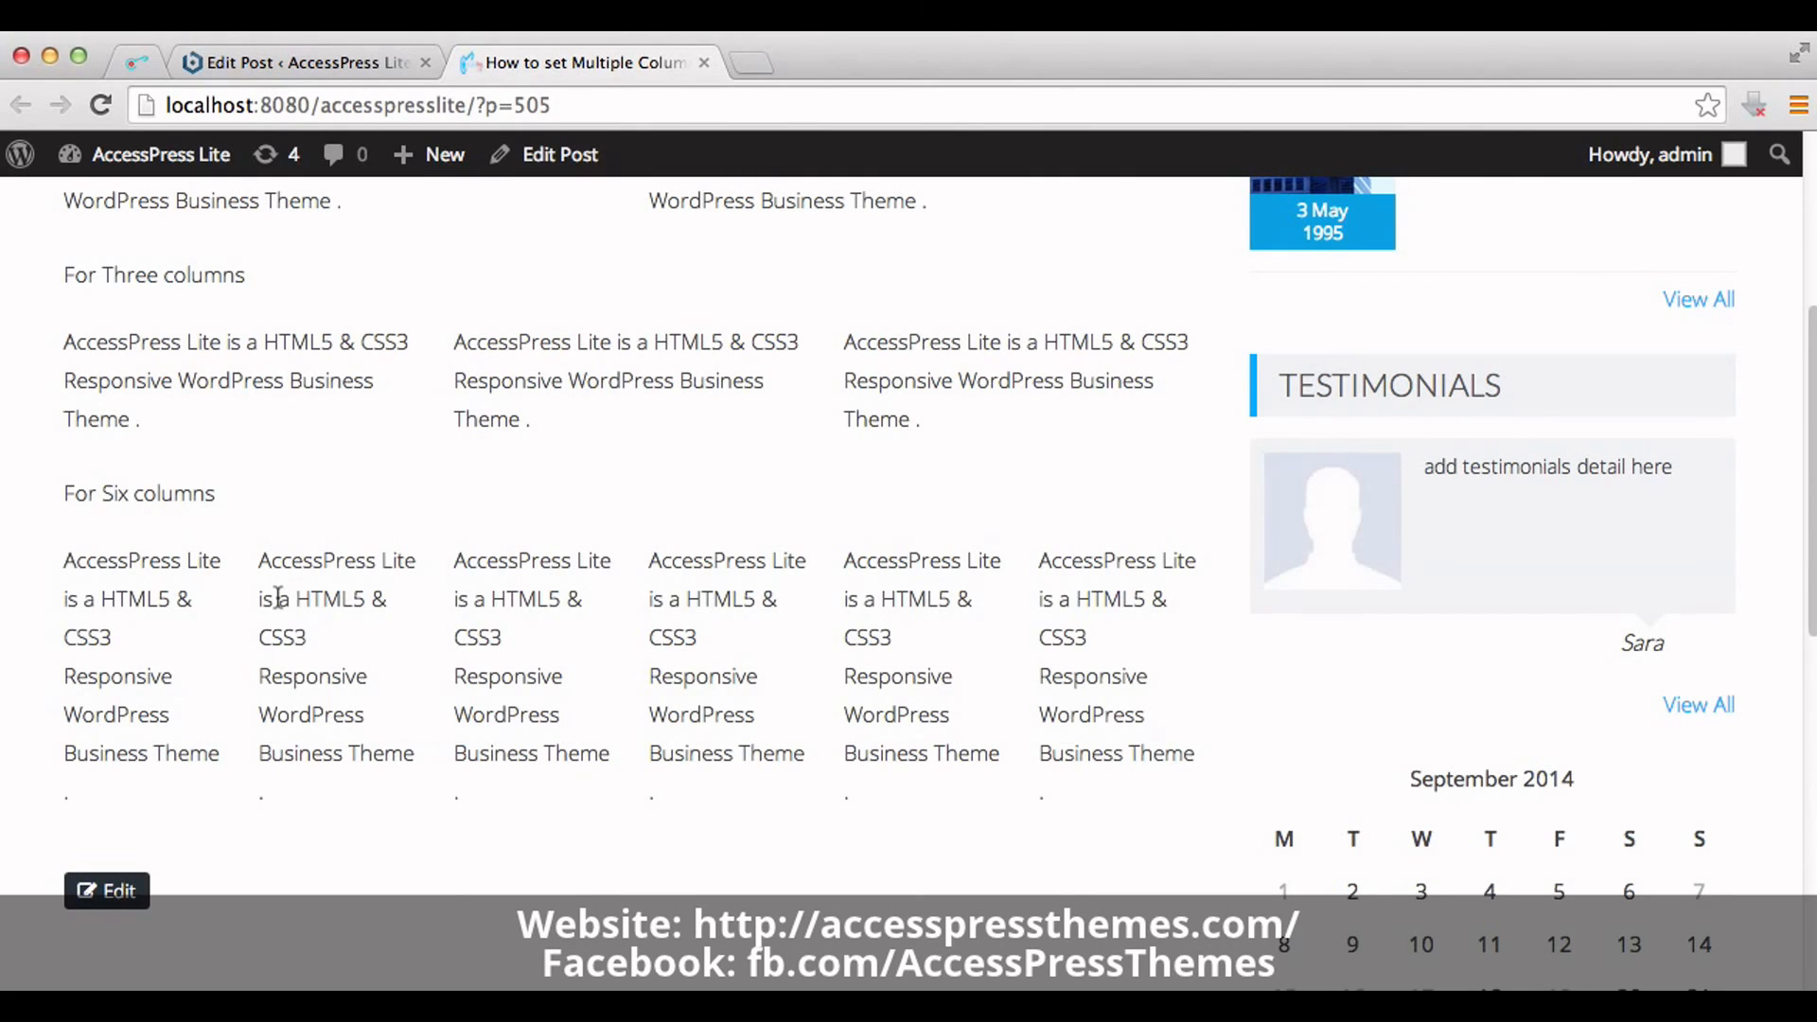